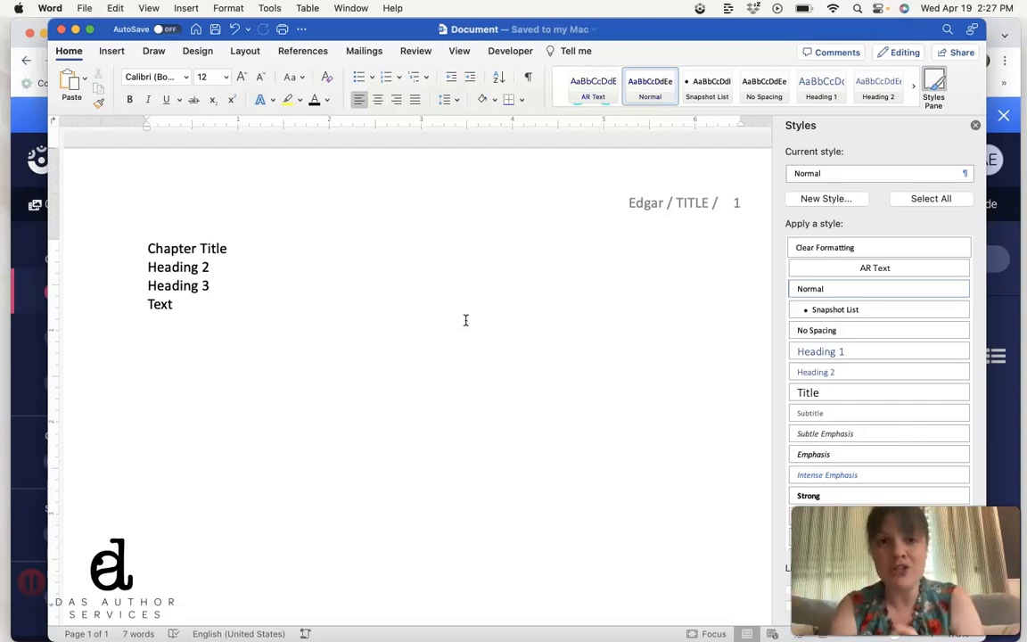
mouse_move(196, 172)
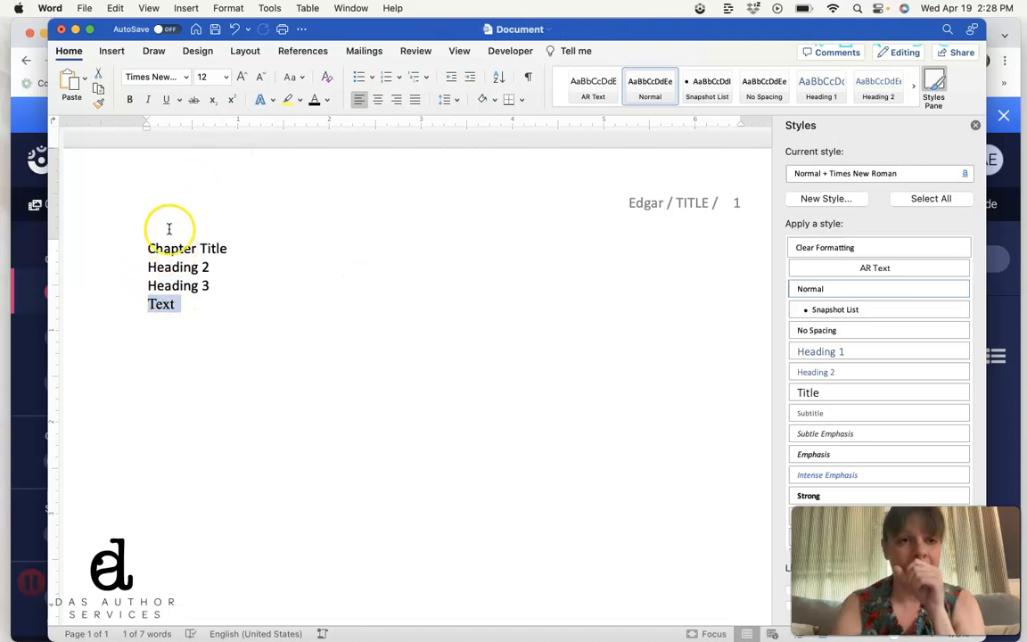
mouse_move(125, 316)
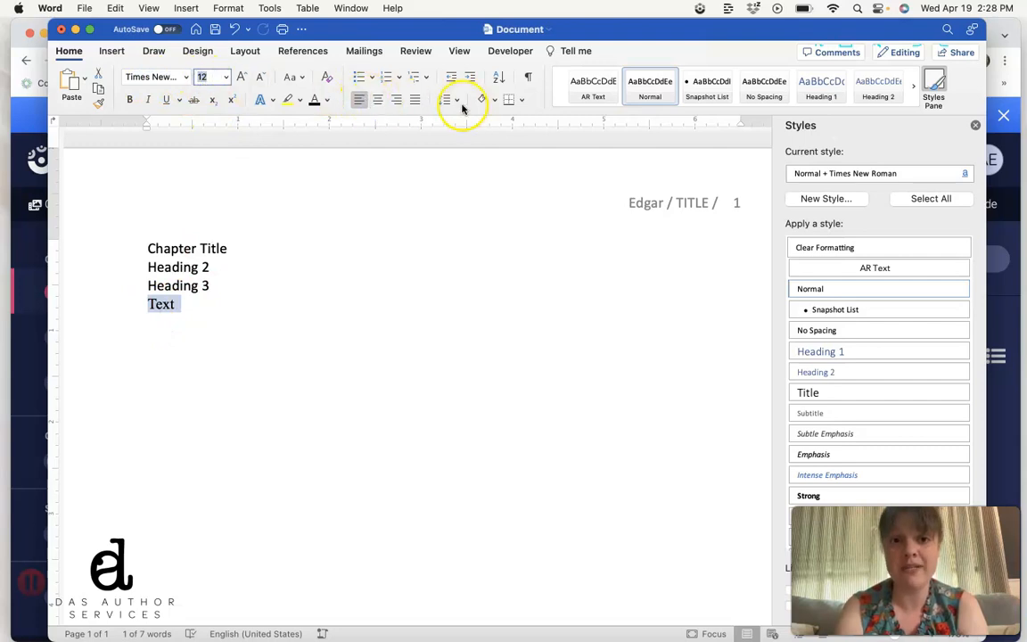
Set the Text paragraph's line spacing to 2.0
left_click(448, 99)
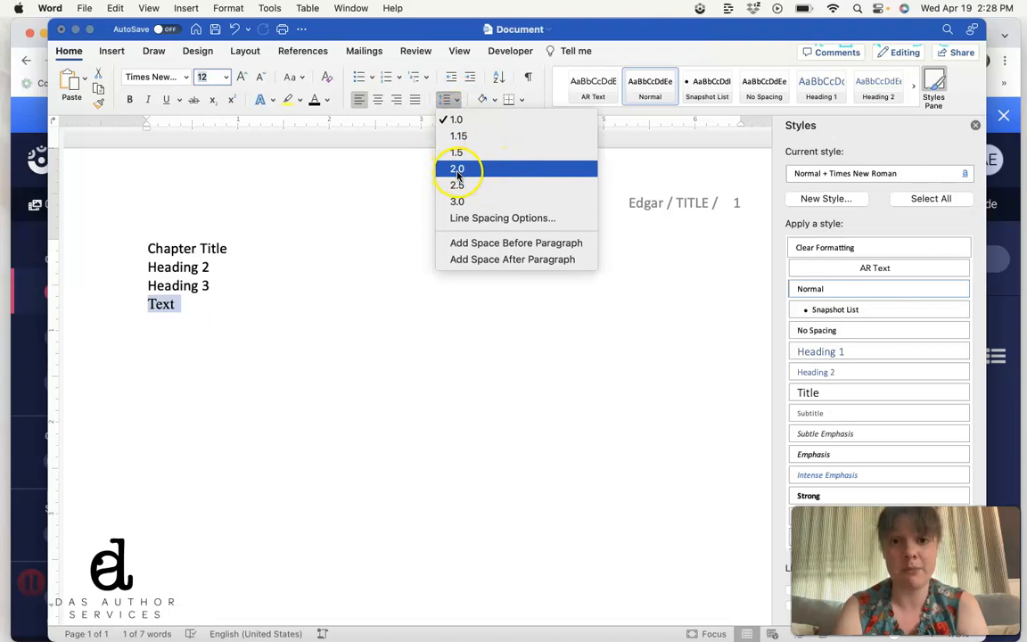
left_click(457, 168)
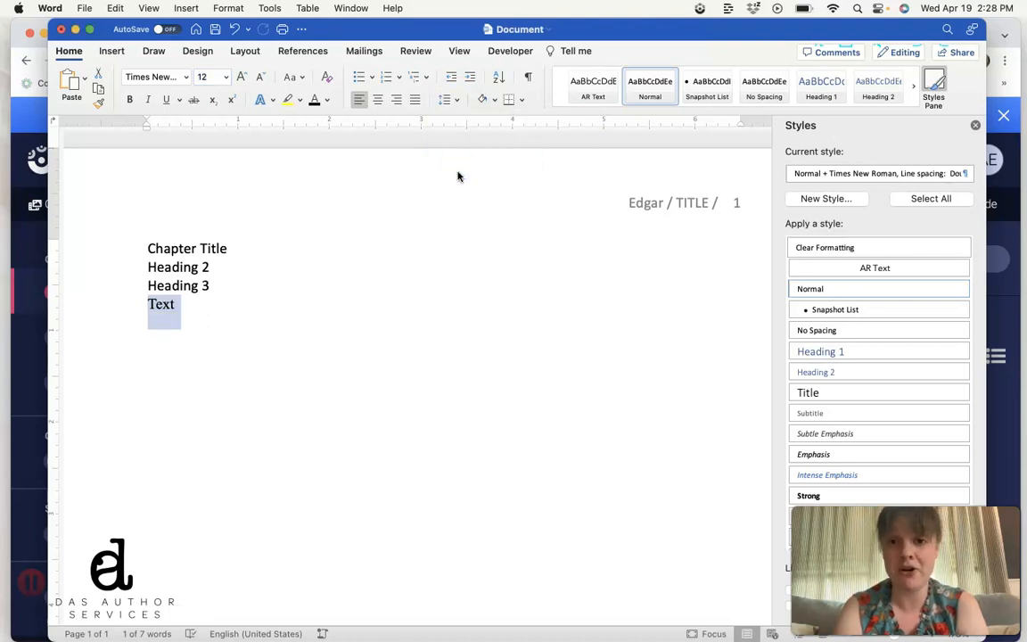
mouse_move(458, 177)
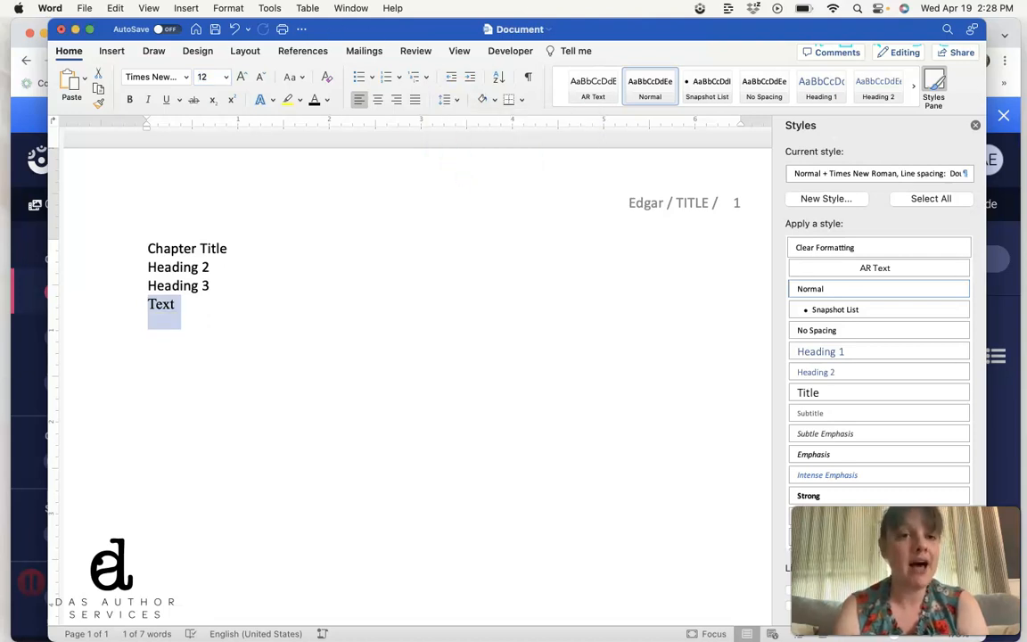
Give the Text paragraph a 0.5-inch first-line indent using Format > Paragraph
left_click(229, 8)
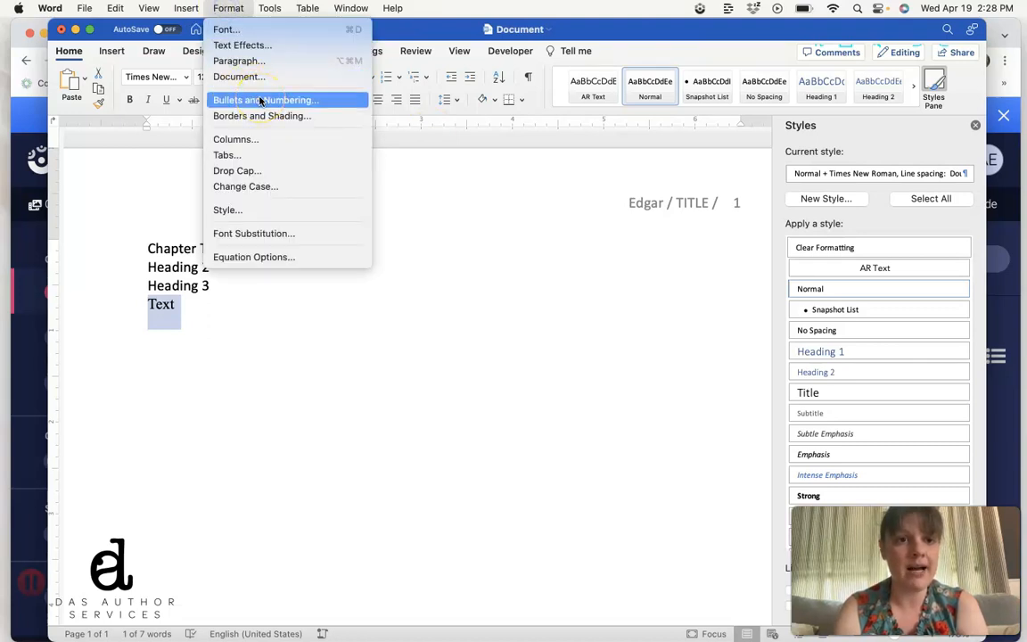
mouse_move(238, 45)
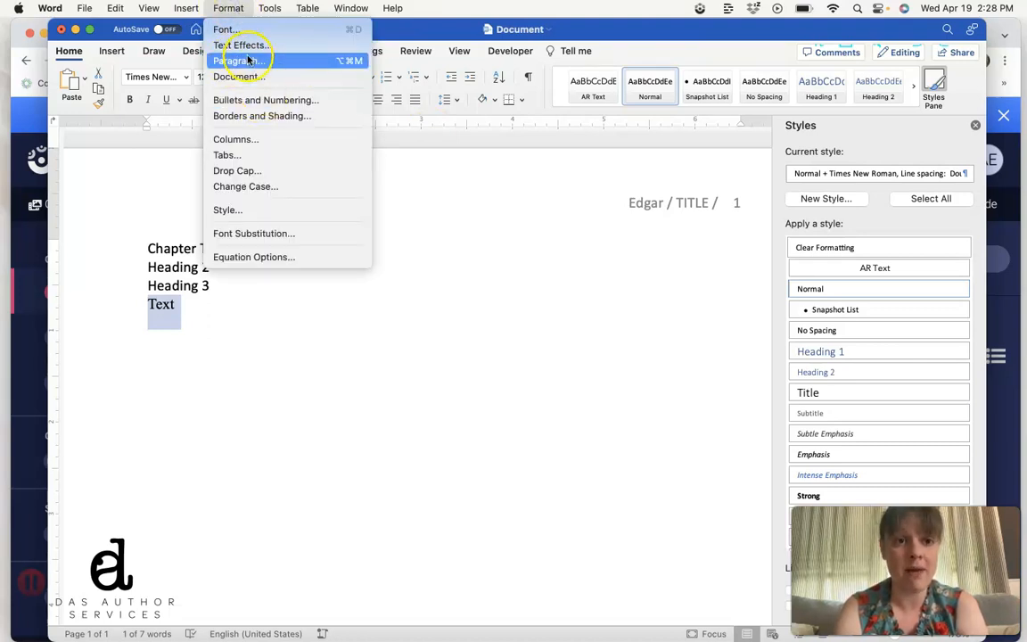
left_click(238, 61)
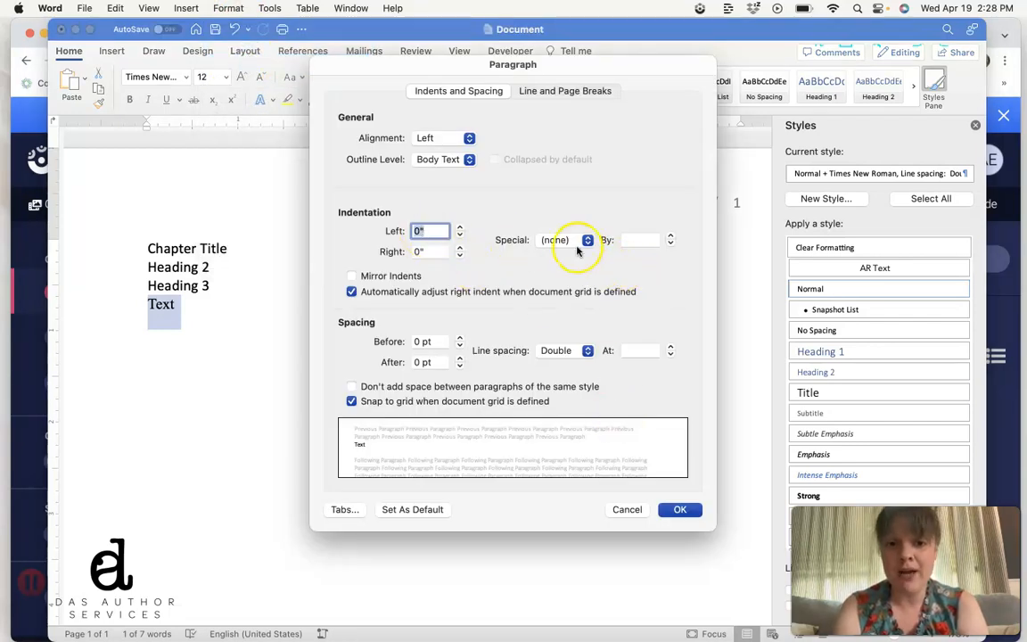
left_click(587, 240)
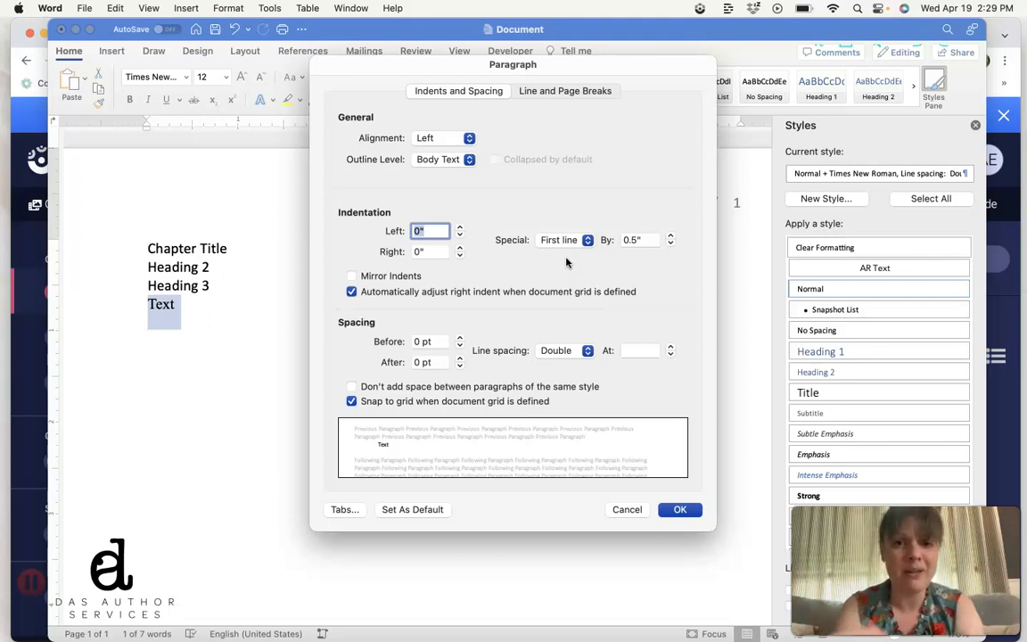
left_click(679, 509)
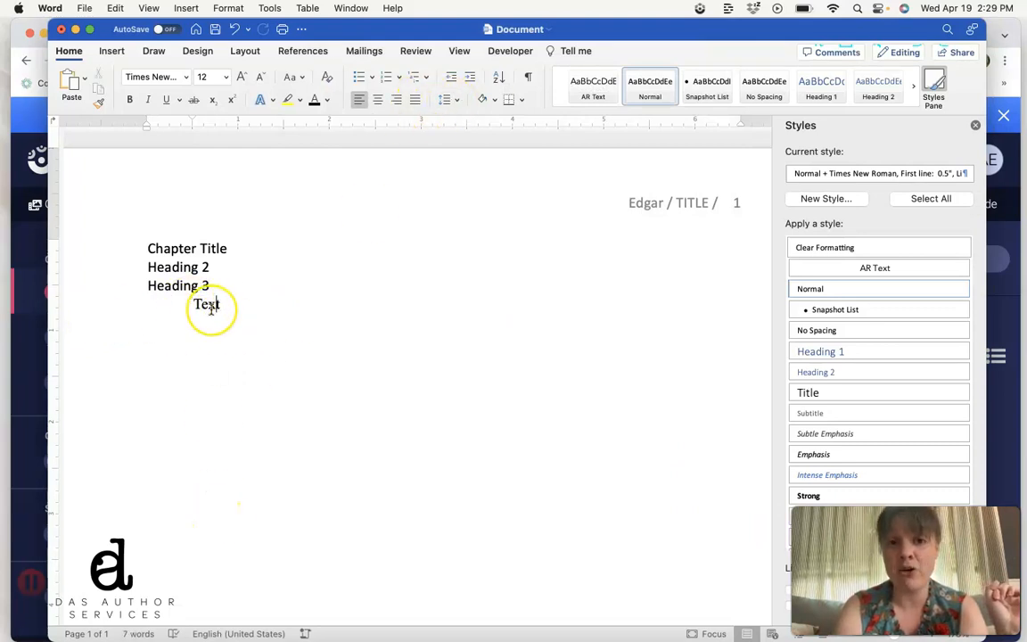
Select the word Text and bring up the Normal style's options in the Styles pane
double_click(206, 304)
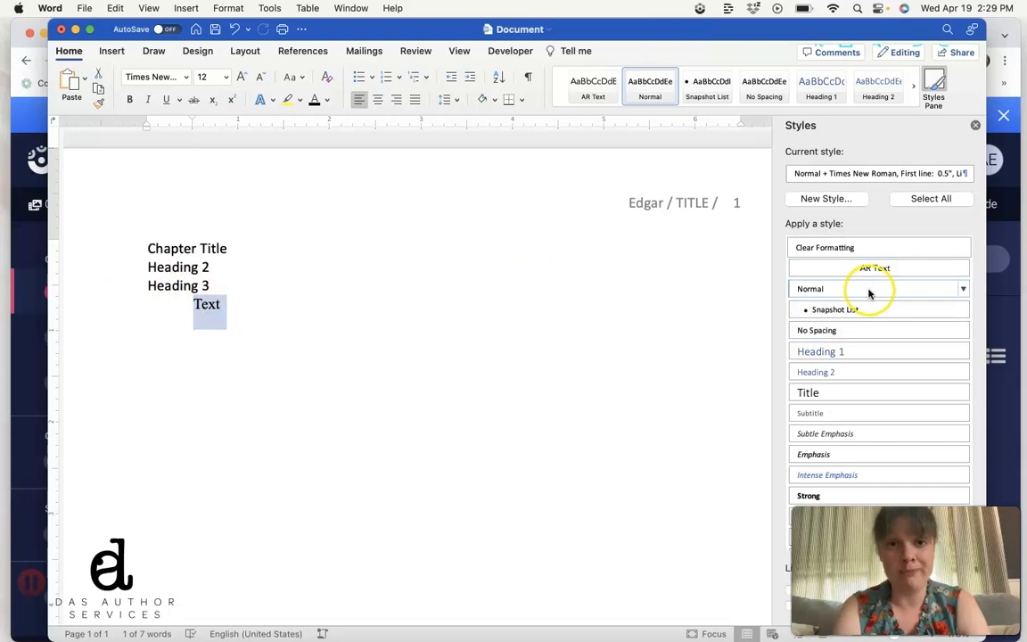
mouse_move(961, 285)
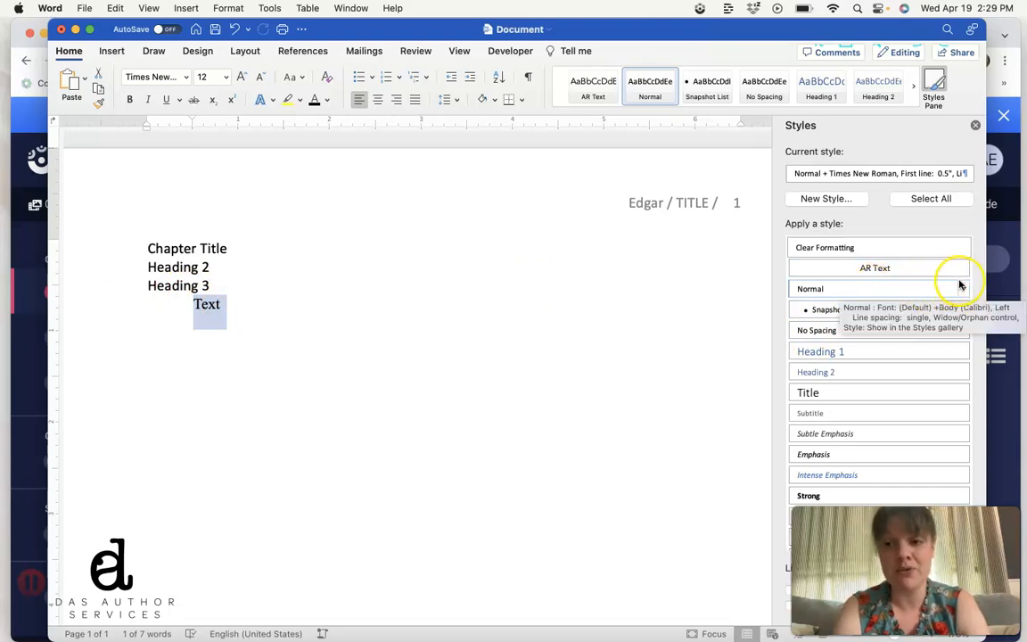
left_click(962, 288)
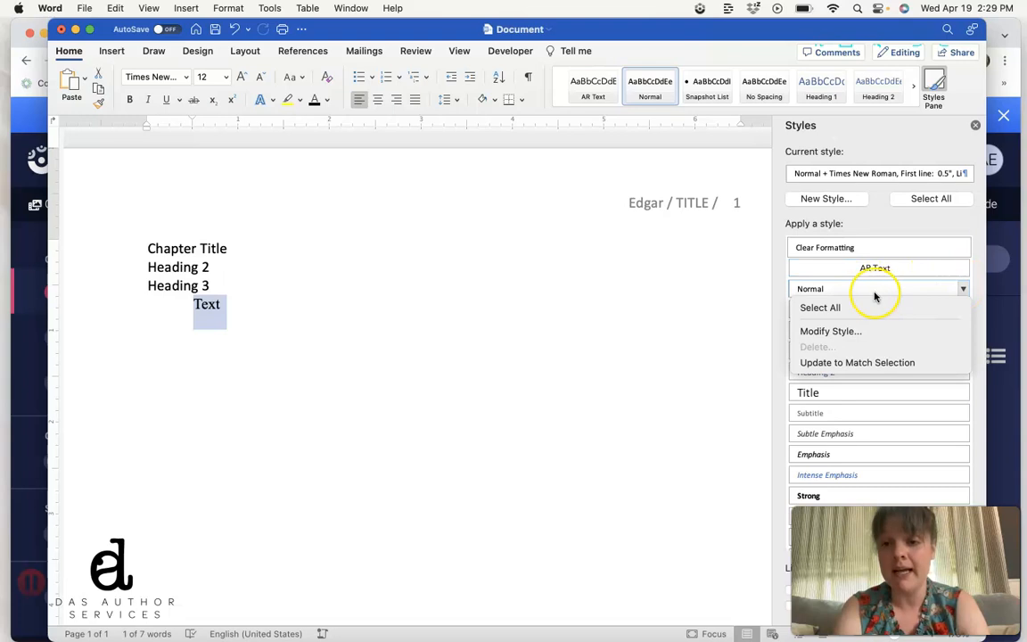
mouse_move(960, 290)
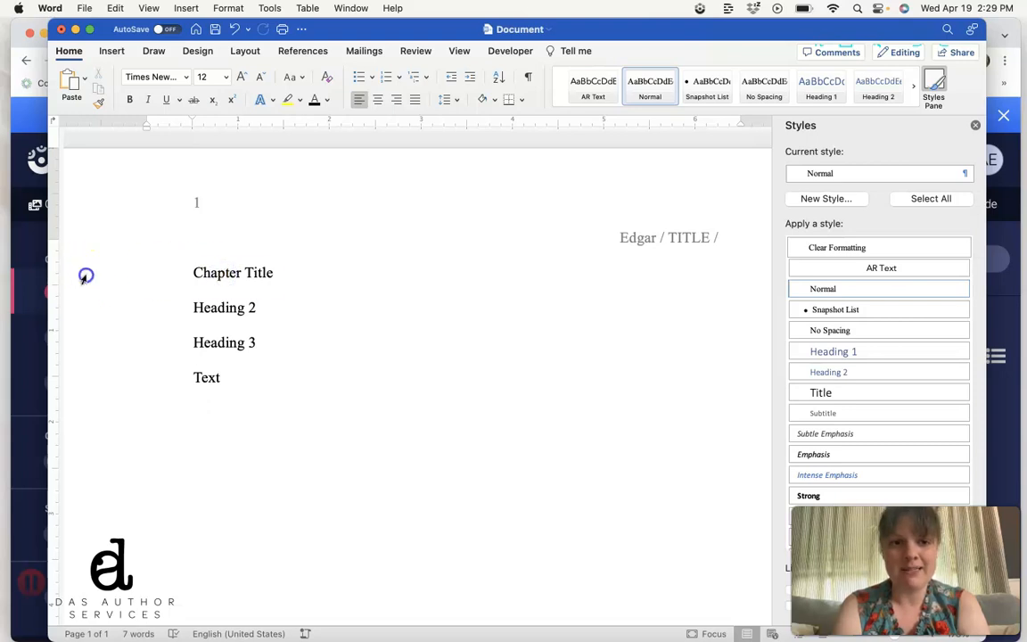
Center the Chapter Title line and set its font size to 18 pt
double_click(232, 272)
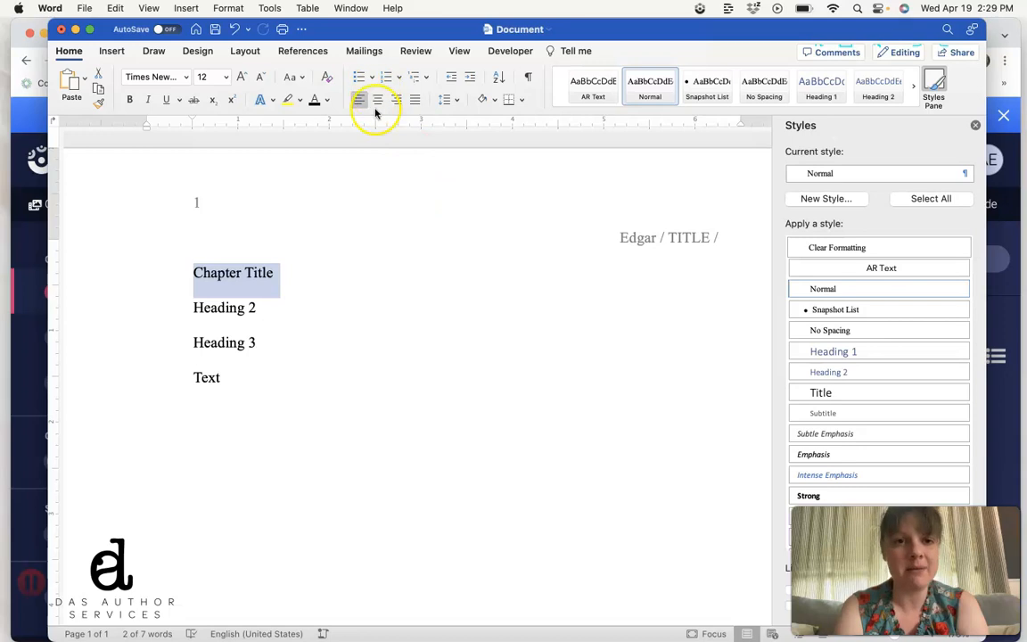
left_click(378, 99)
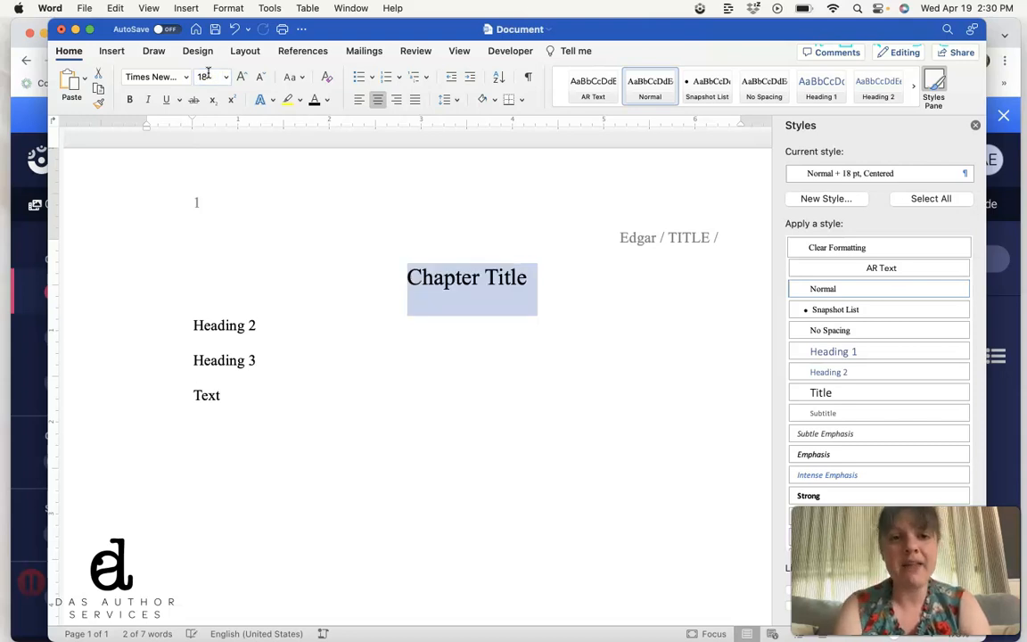
left_click(228, 8)
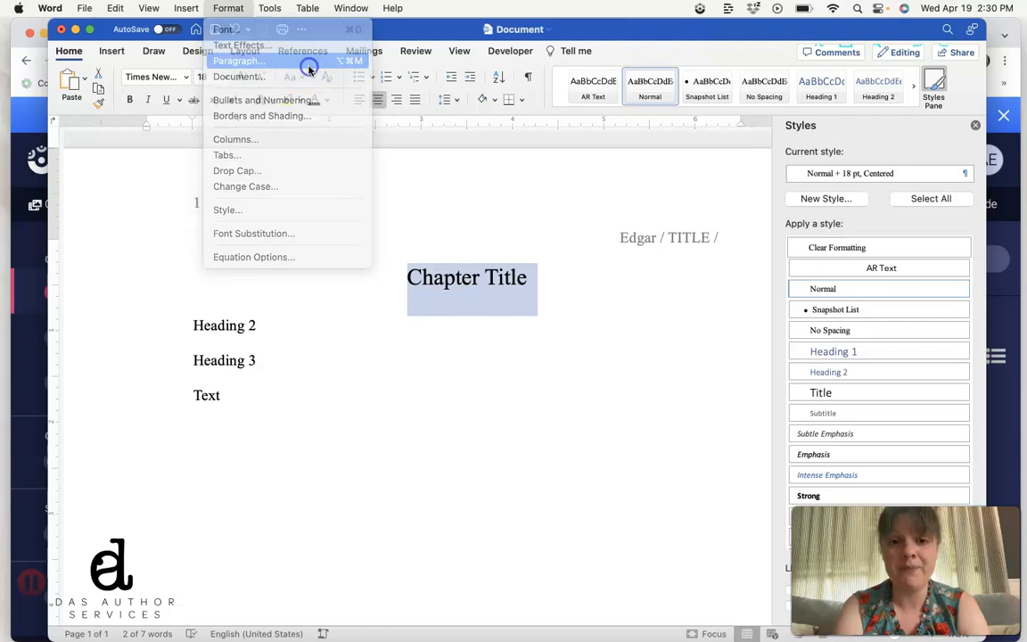
Give Chapter Title 200 pt spacing before and no special first-line indent
left_click(238, 60)
type("200")
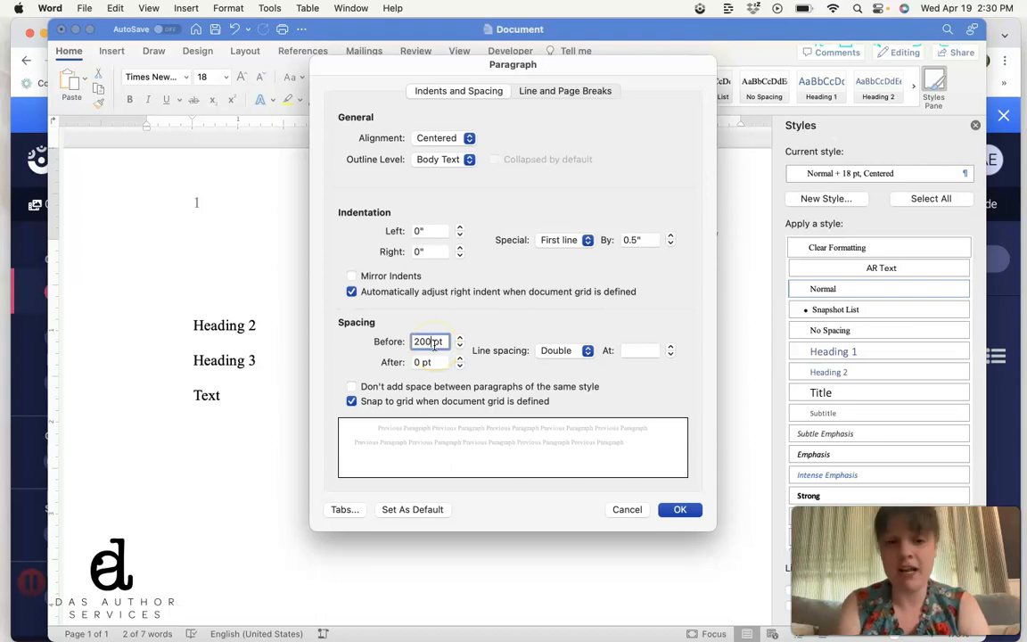
left_click(566, 239)
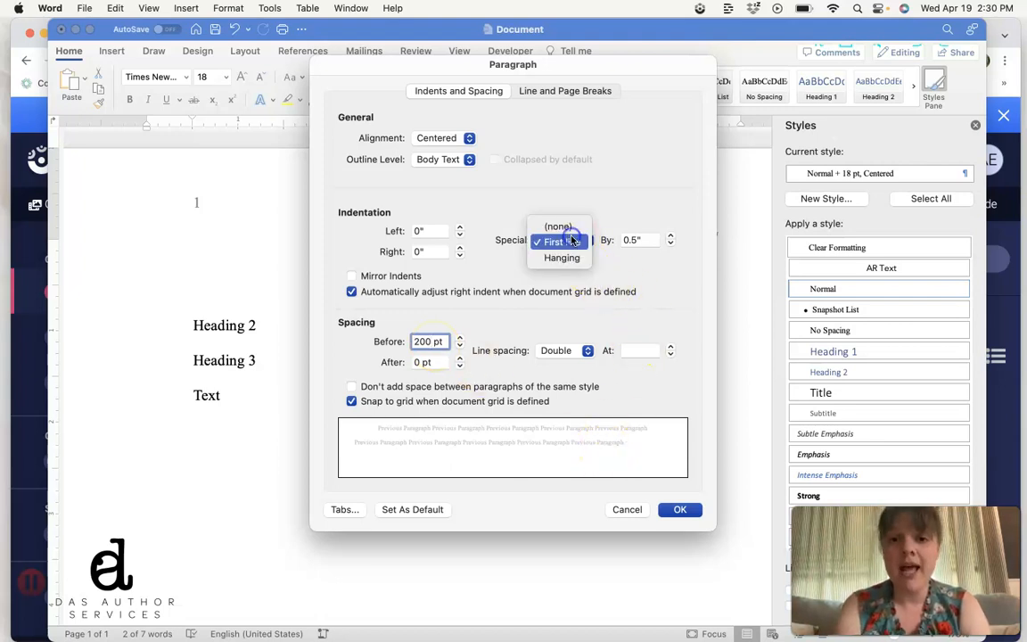
left_click(557, 226)
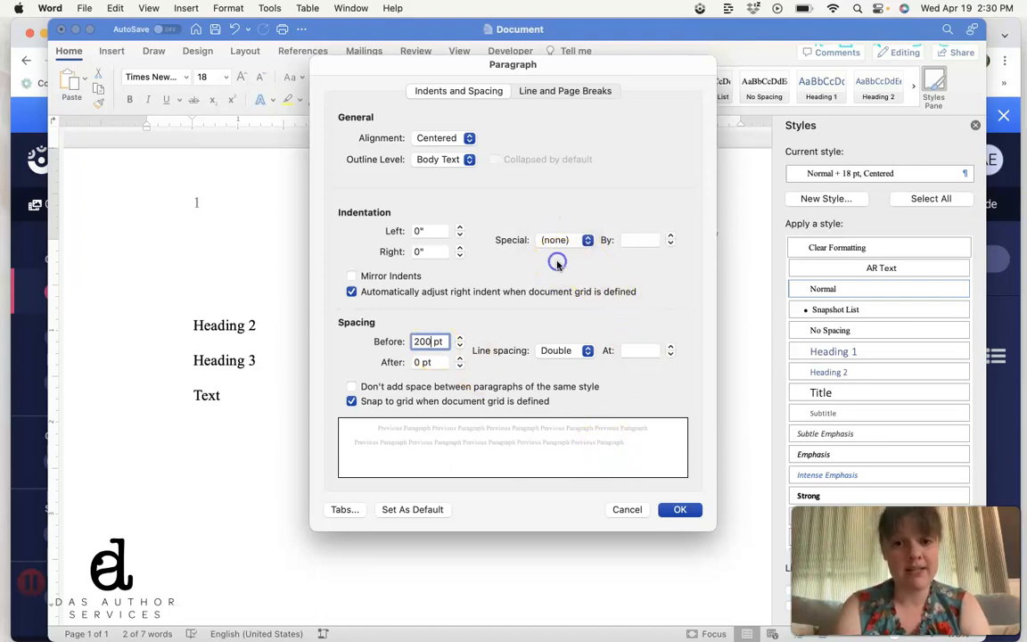
mouse_move(746, 514)
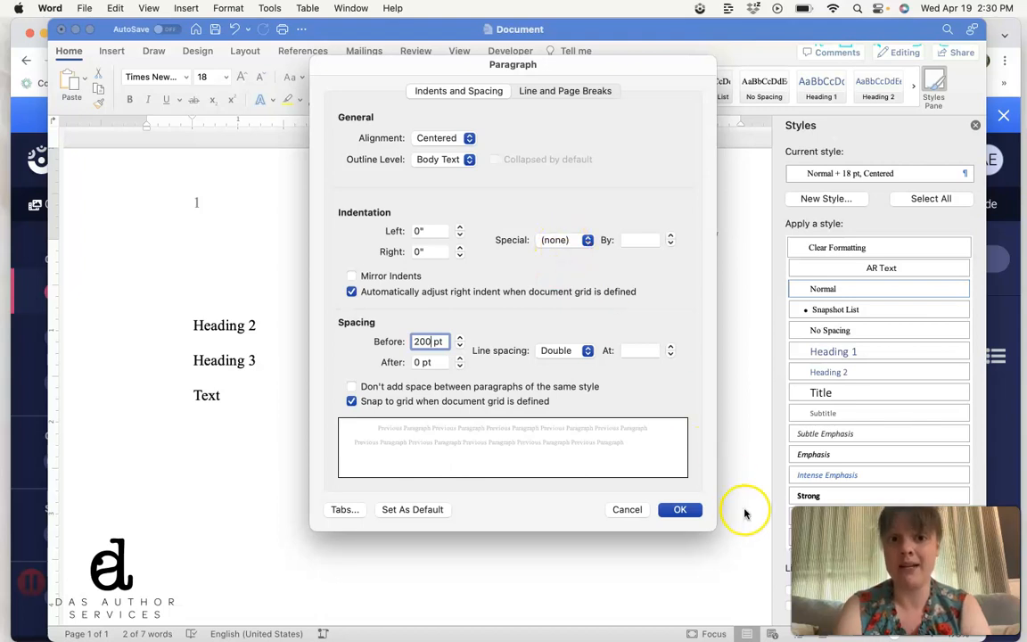
left_click(680, 509)
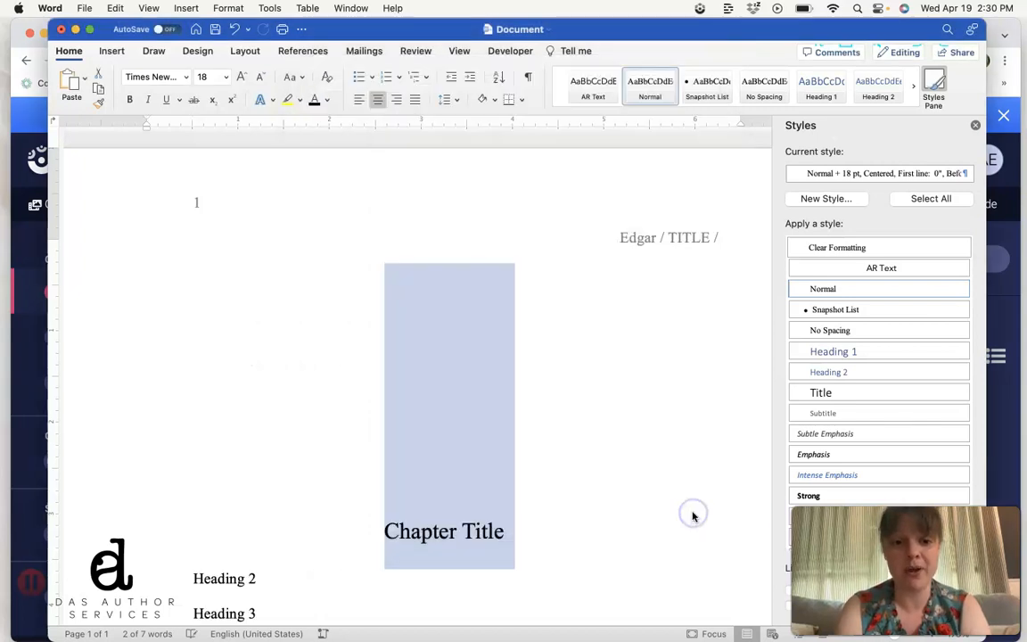
Update the Heading 1 style to match the Chapter Title's formatting
scroll("down", 3)
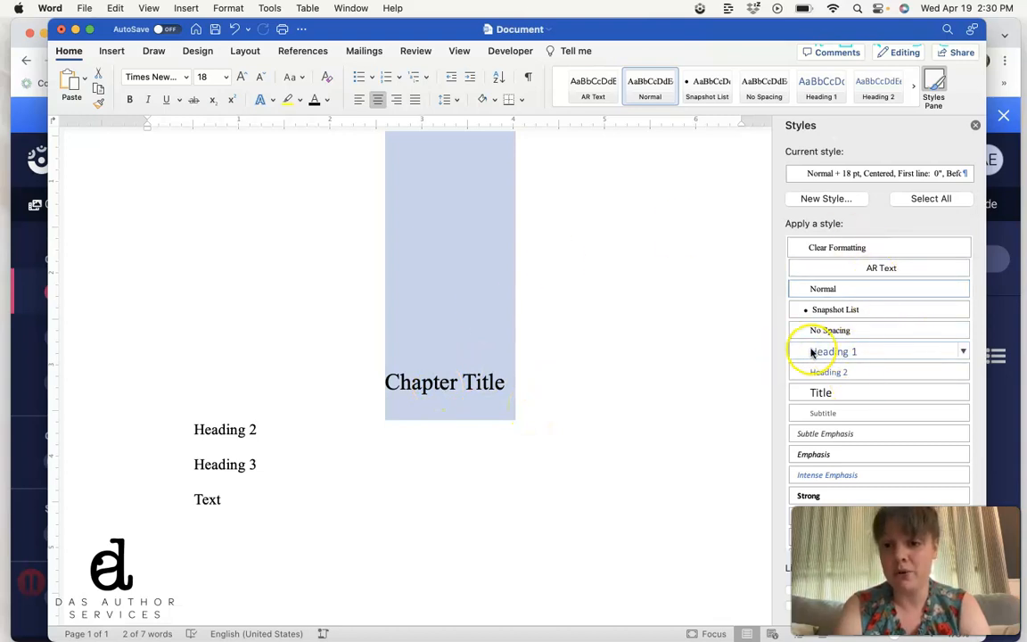
mouse_move(833, 351)
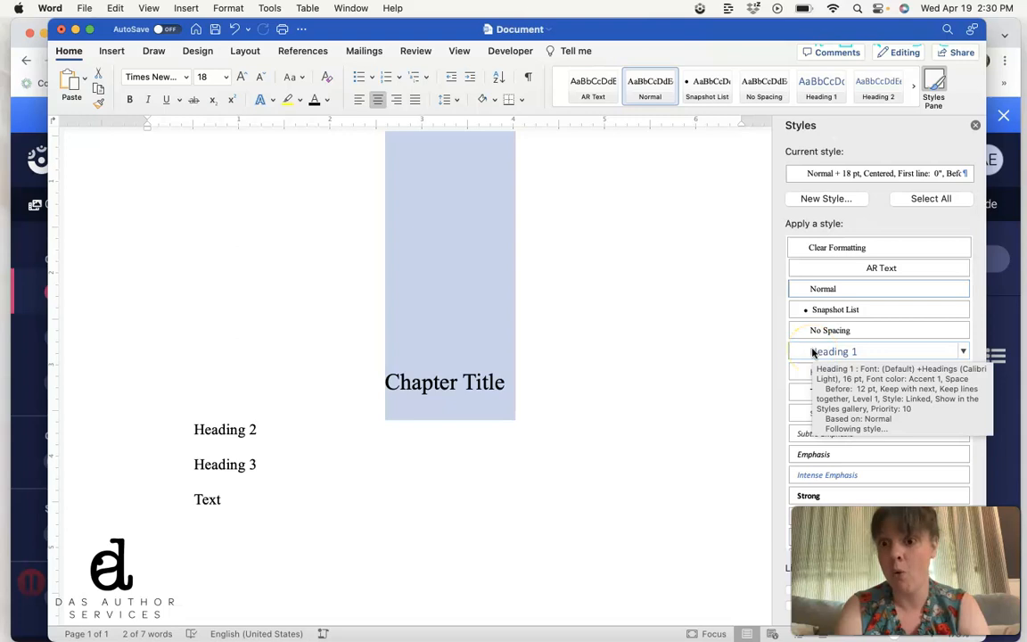
left_click(962, 350)
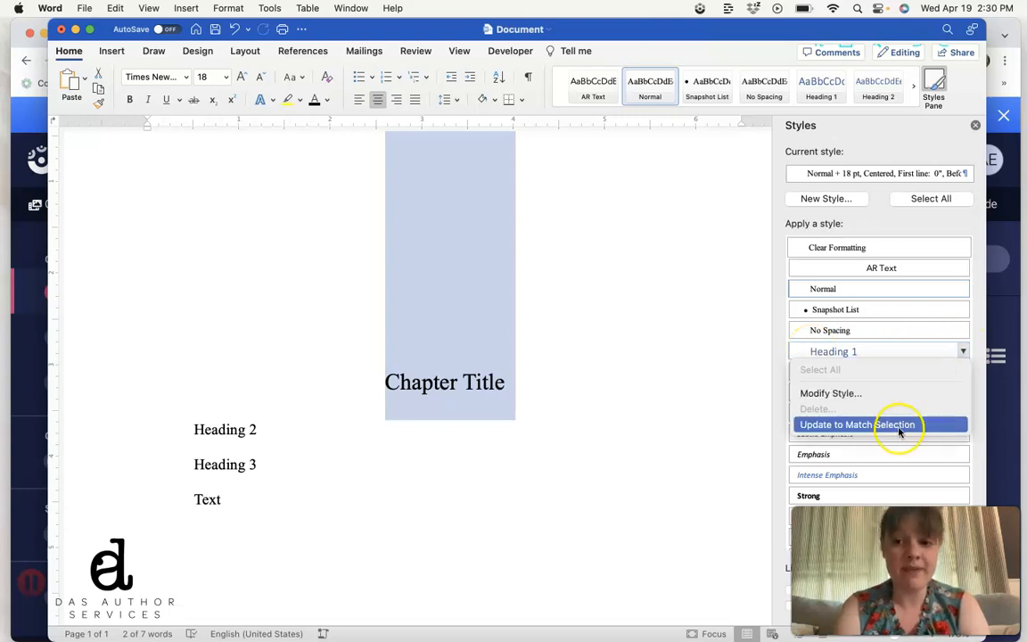
left_click(857, 424)
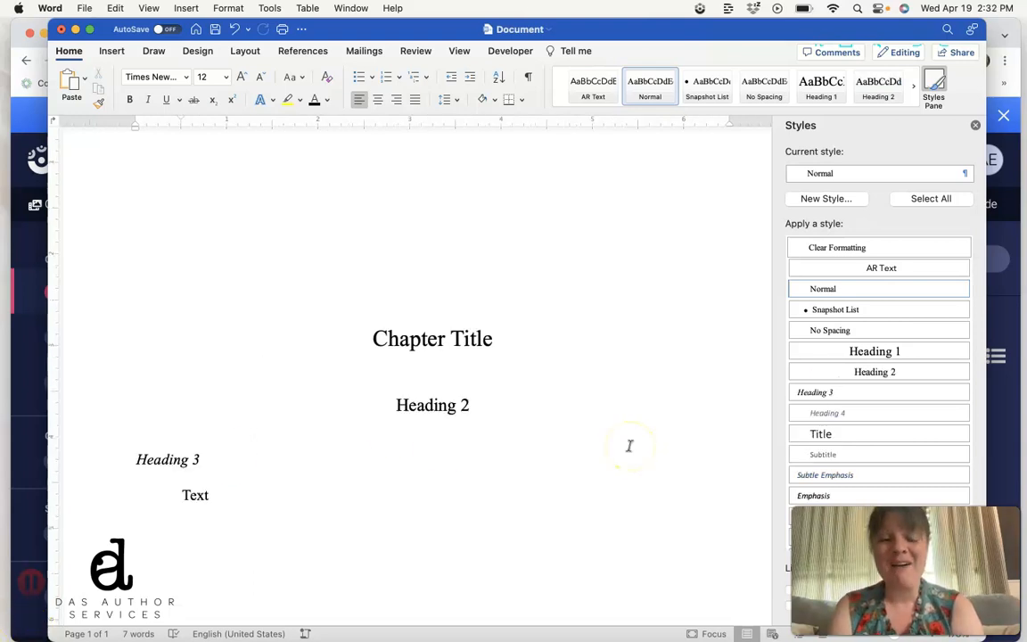
mouse_move(752, 310)
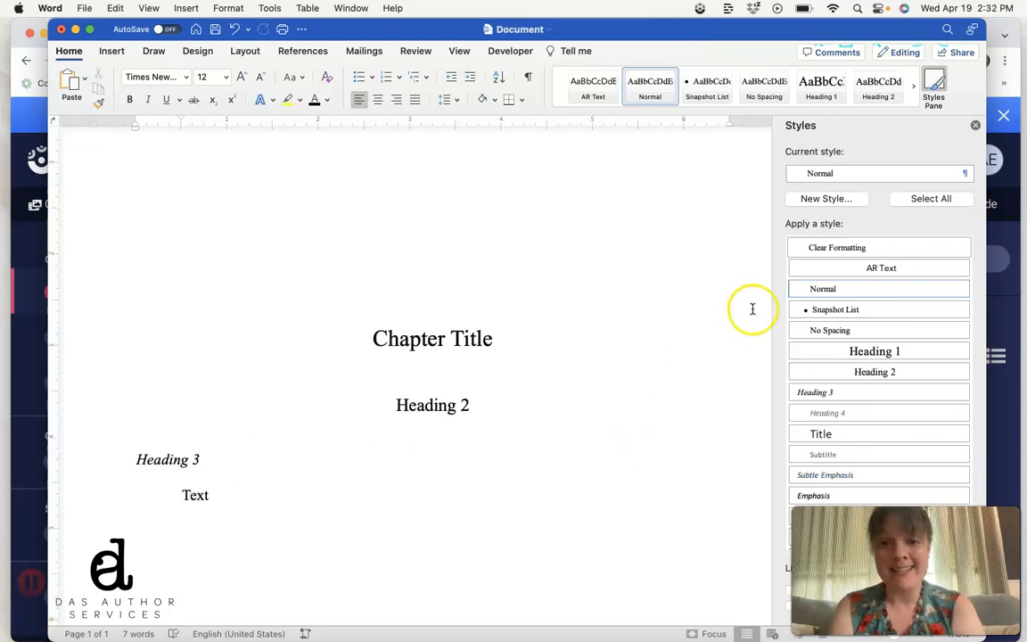
mouse_move(857, 355)
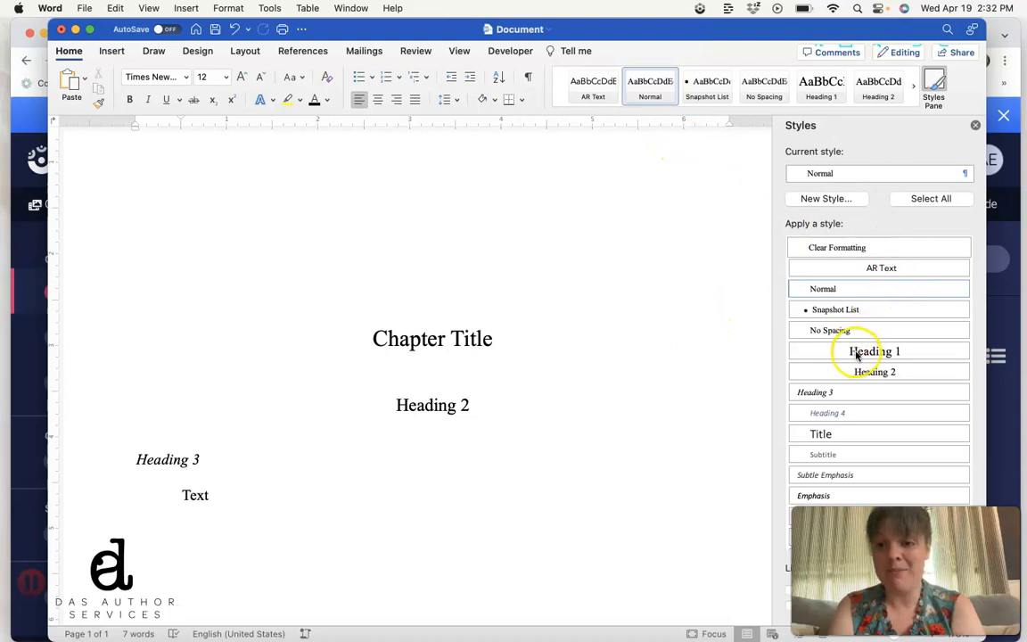
mouse_move(829, 401)
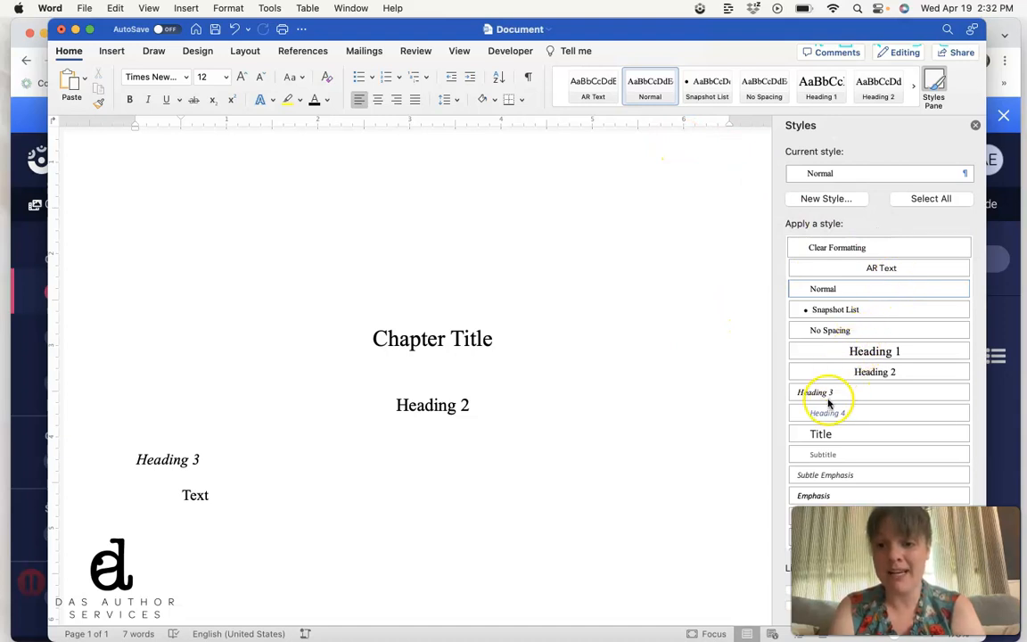
mouse_move(864, 288)
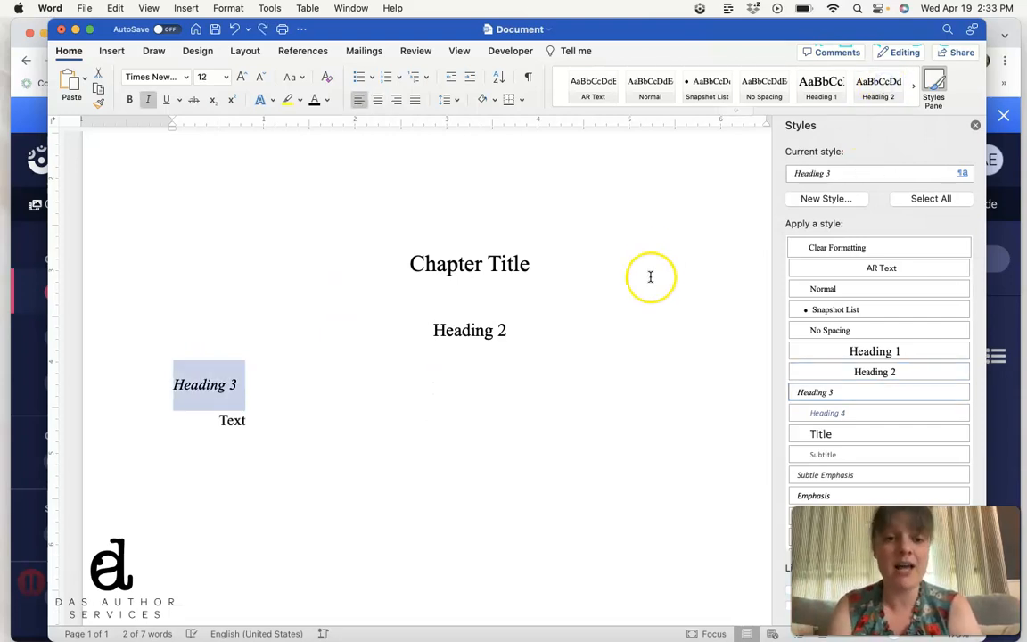
Deselect the Heading 3 sample line by clicking below the text
left_click(231, 420)
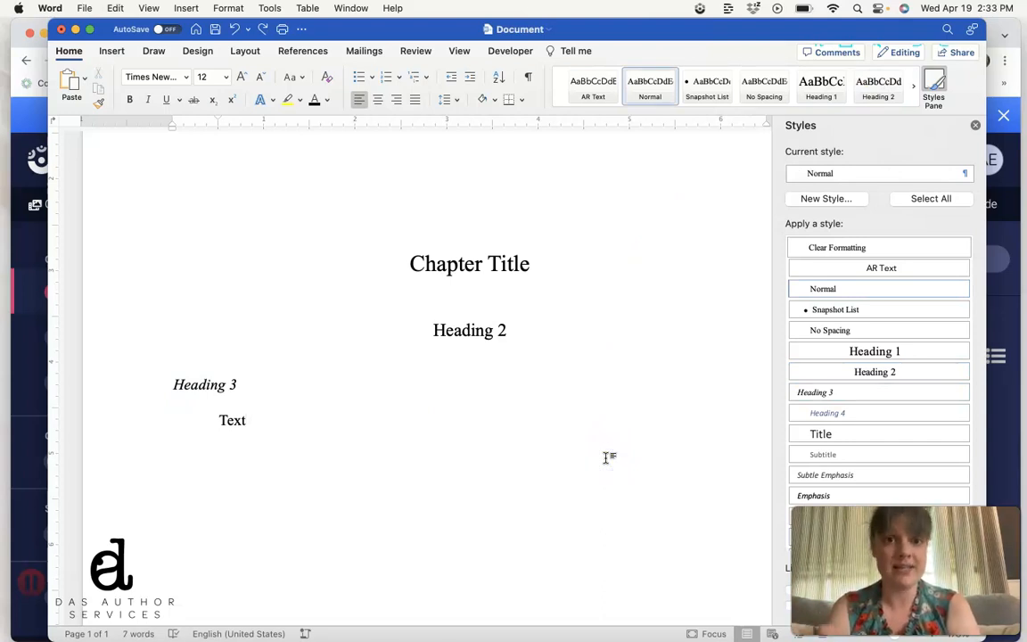
Scroll up and back down through the sample heading lines
scroll("up", 3)
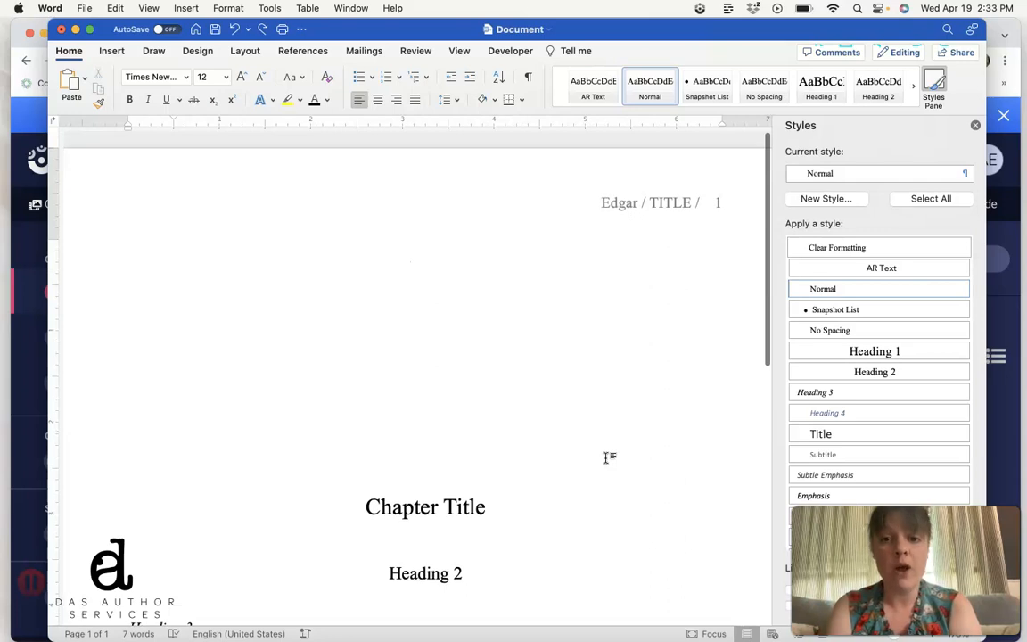
scroll("down", 3)
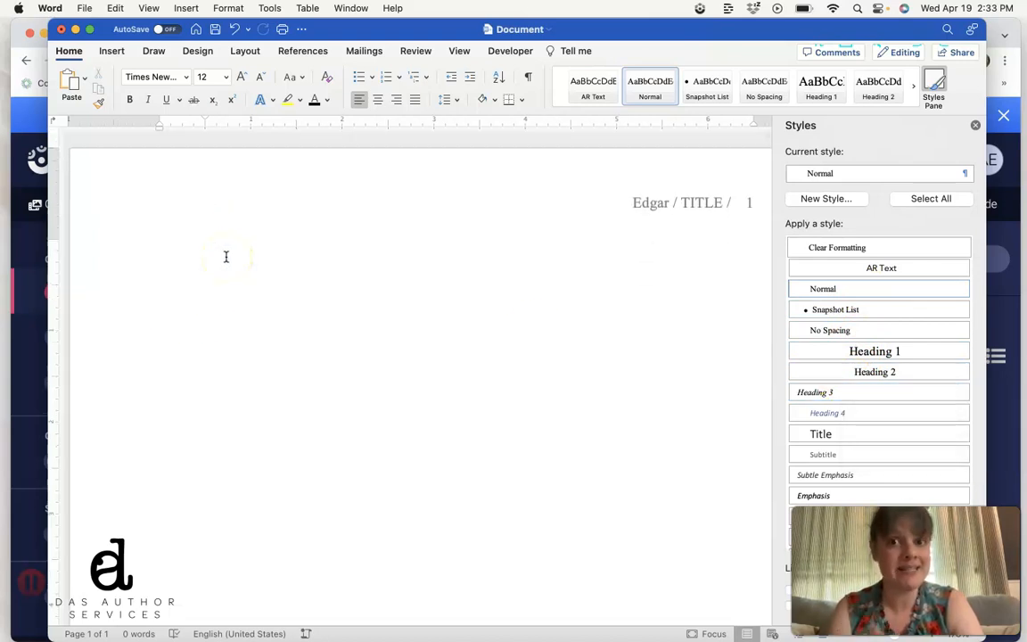
mouse_move(612, 209)
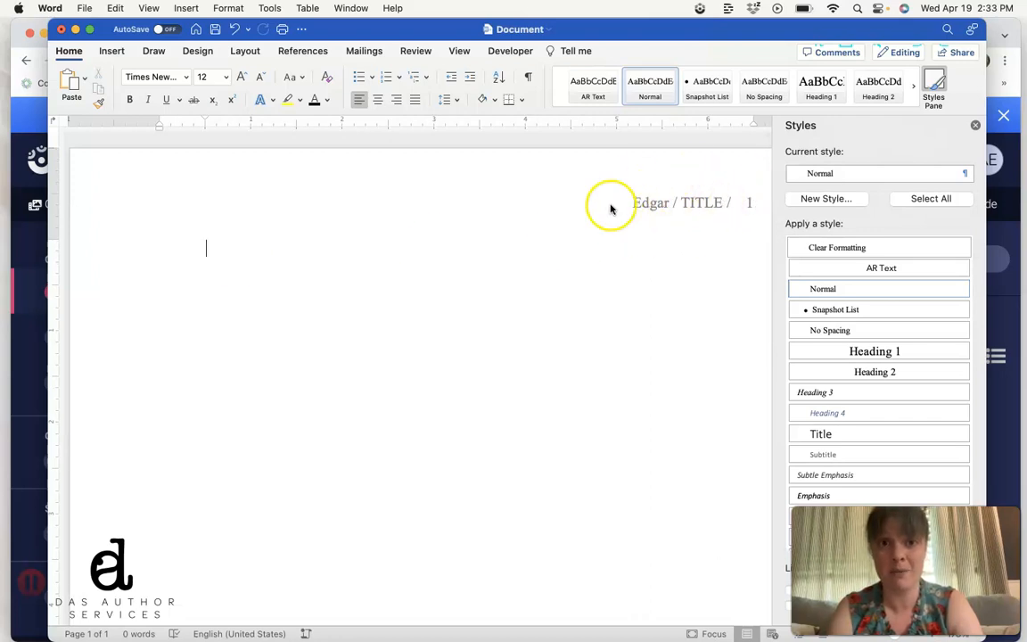
Save the document to the Desktop as the .dotx template 'TNR Template'
left_click(87, 7)
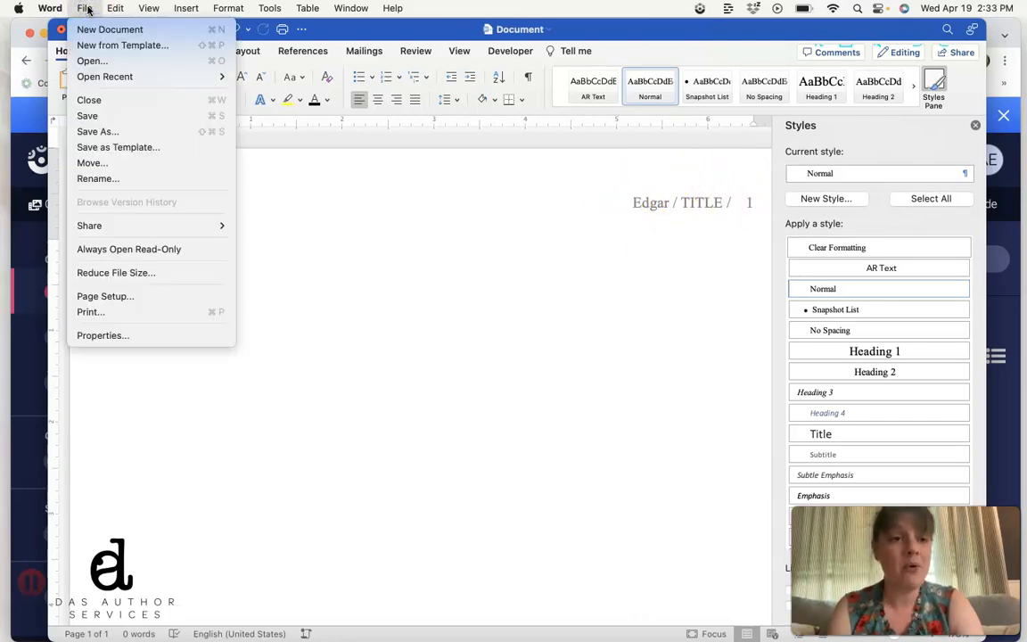
mouse_move(118, 147)
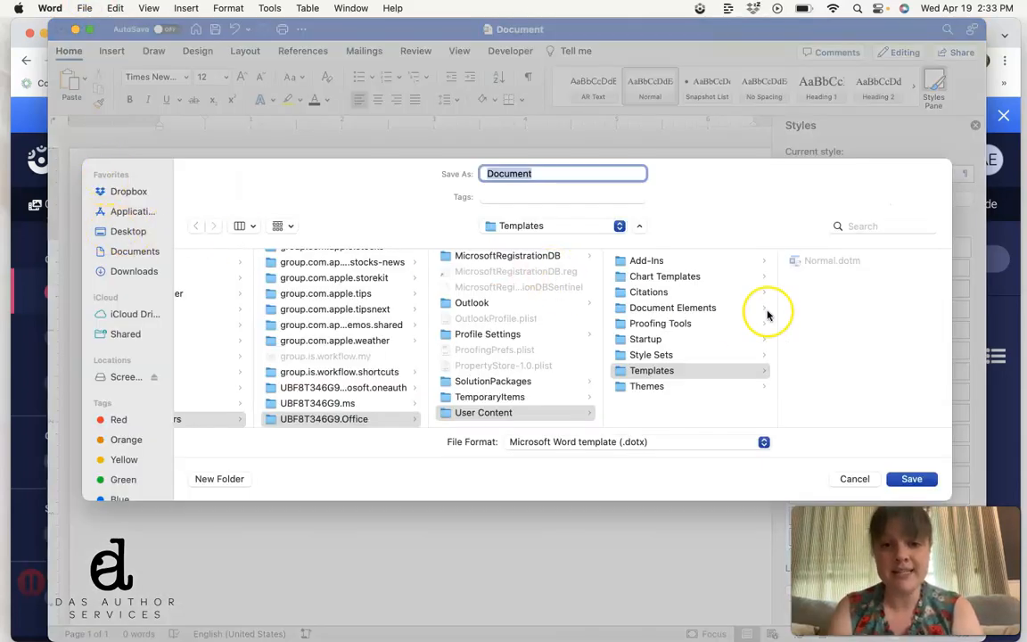
left_click(129, 231)
type("T")
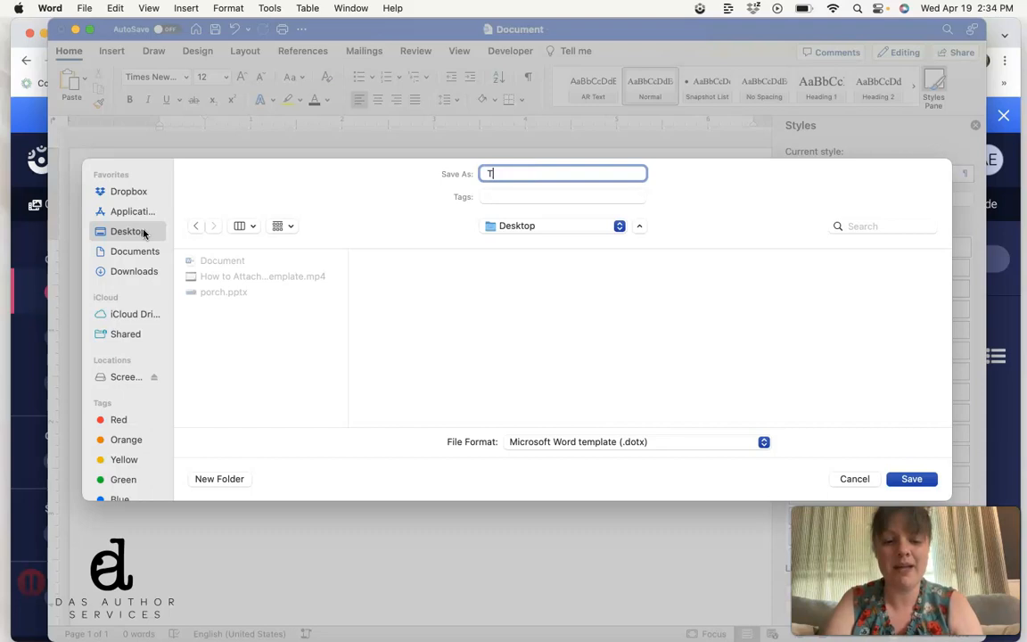
type("NR")
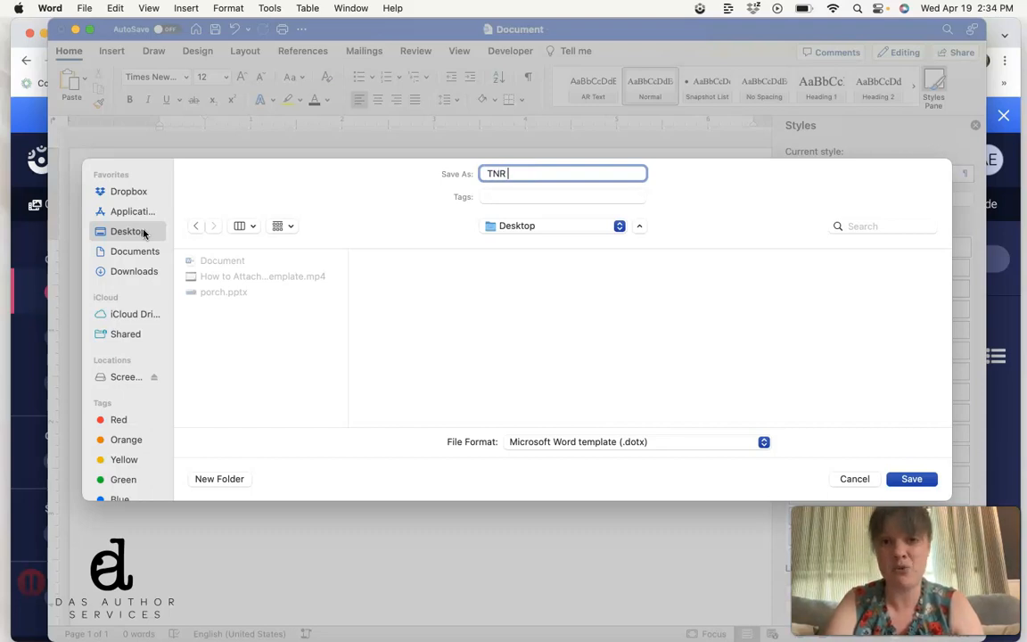
type("Template")
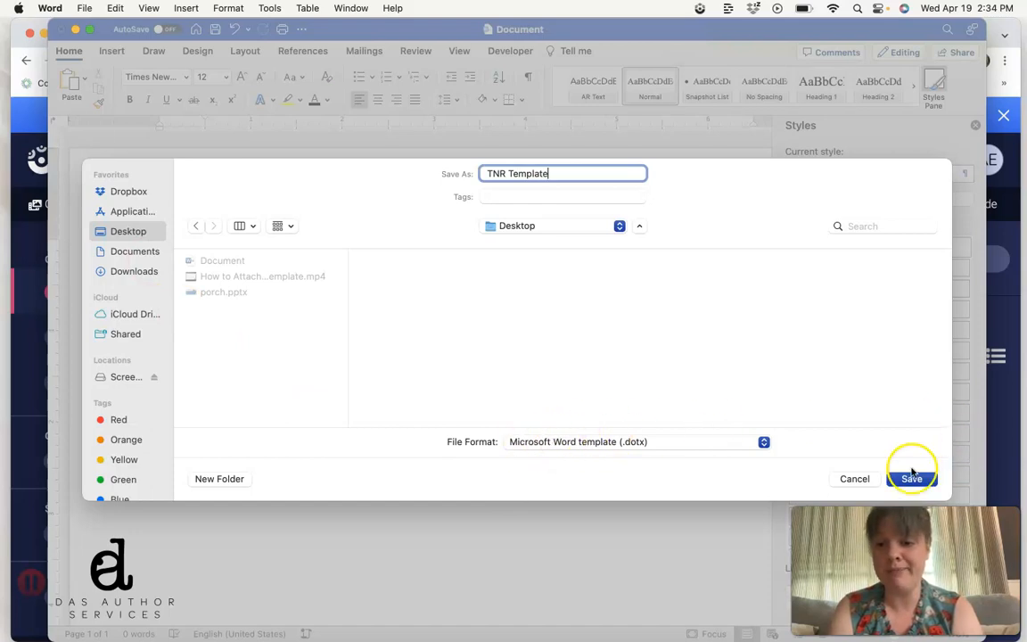
left_click(910, 478)
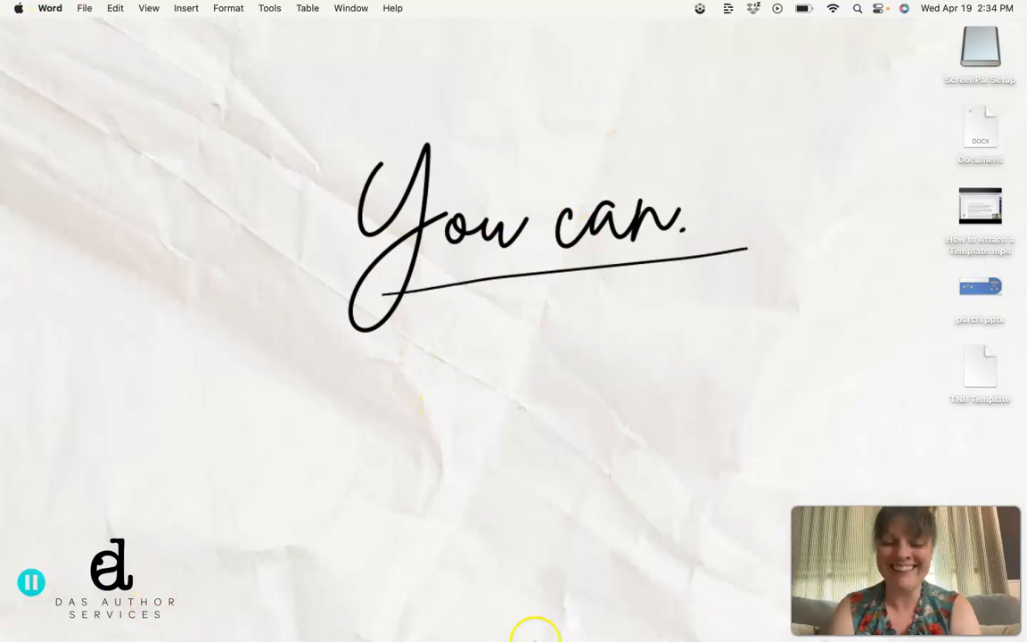
mouse_move(512, 609)
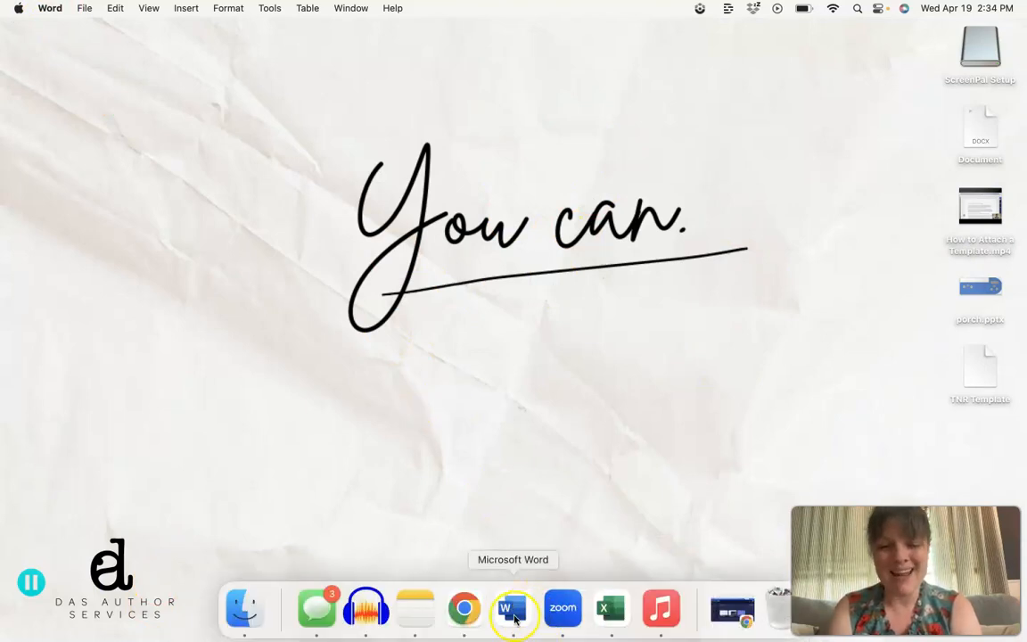
Create a new document from the TNR Template file on the desktop
left_click(513, 609)
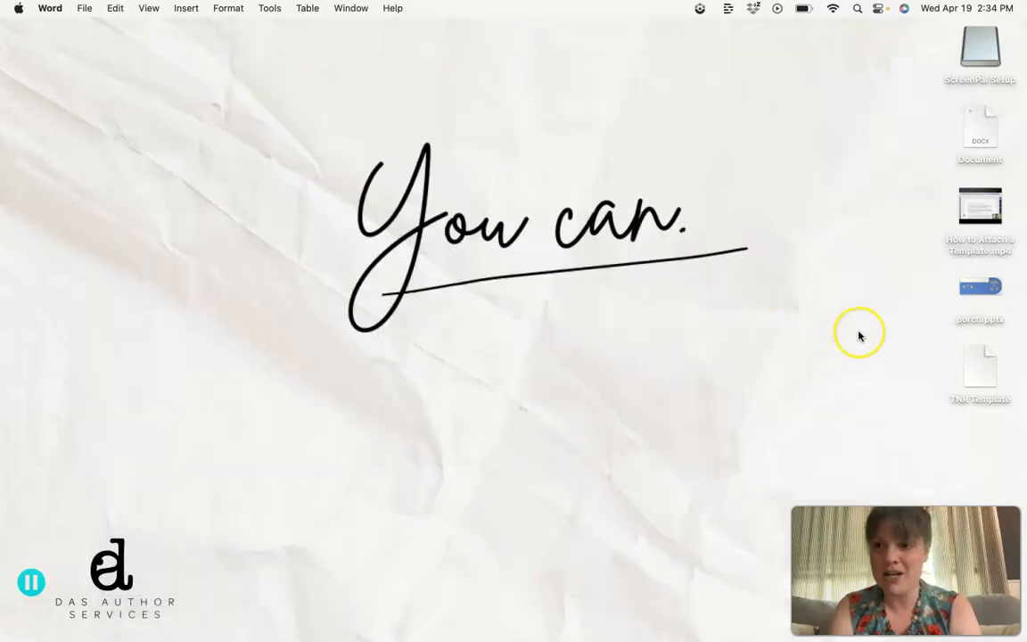
left_click(980, 366)
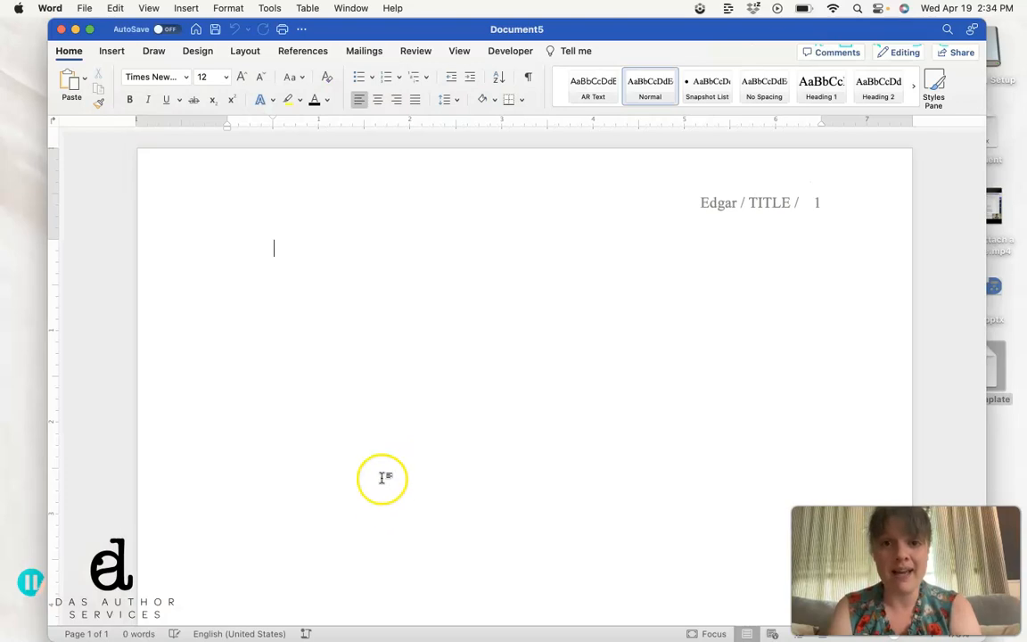
mouse_move(530, 30)
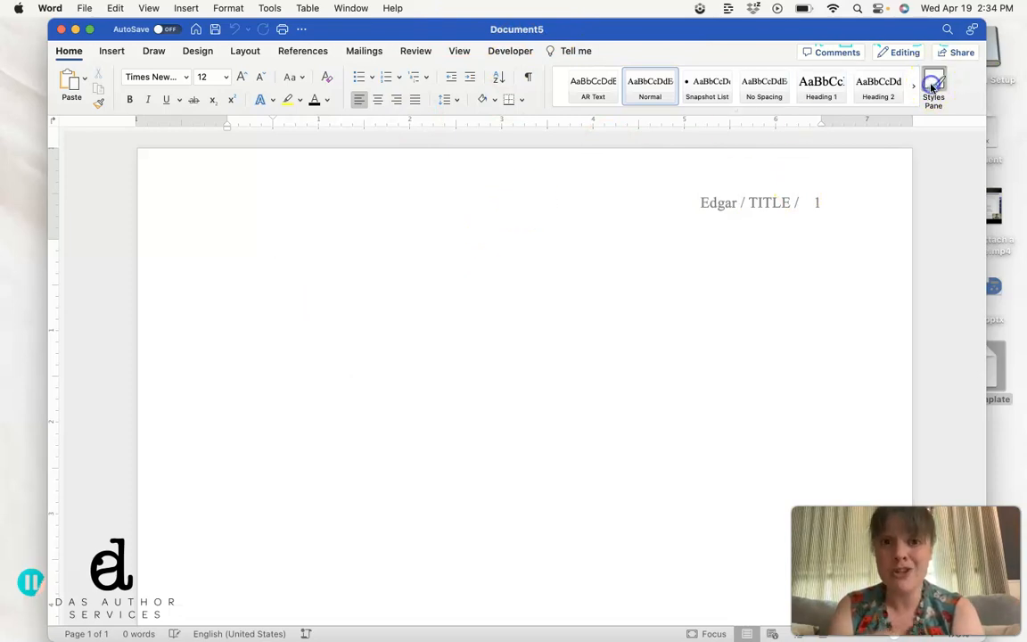
Apply Heading 1 from the styles list and type the 'Chapter 1' title
left_click(933, 85)
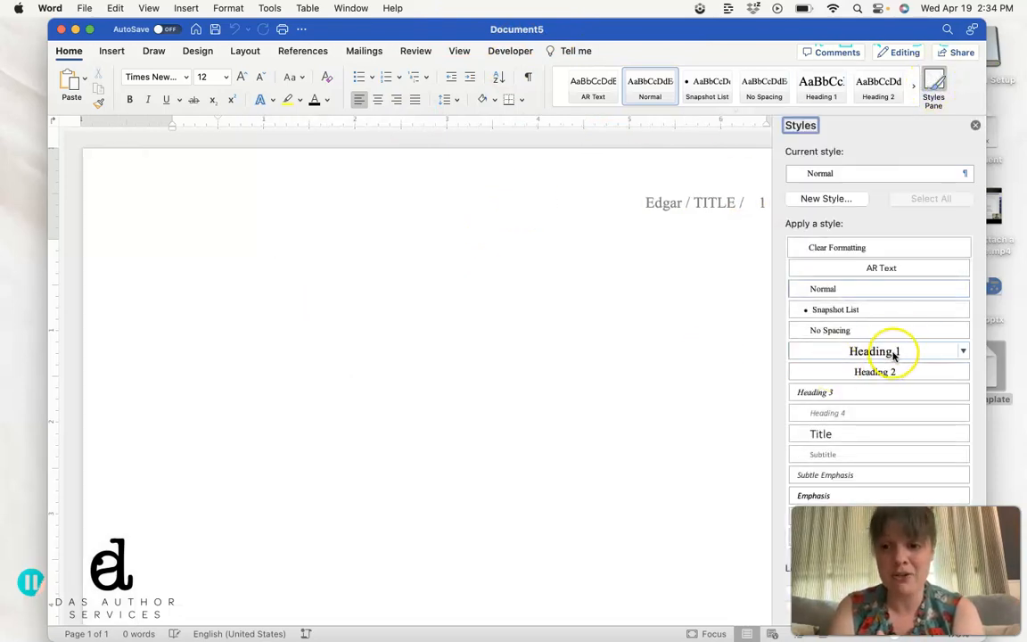
left_click(874, 350)
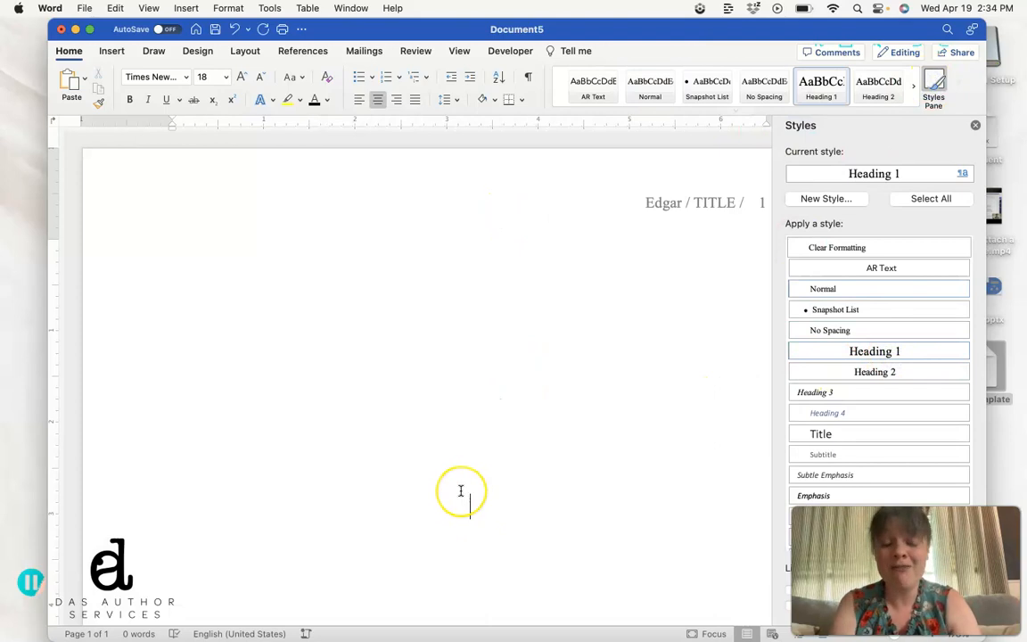
type("Cha")
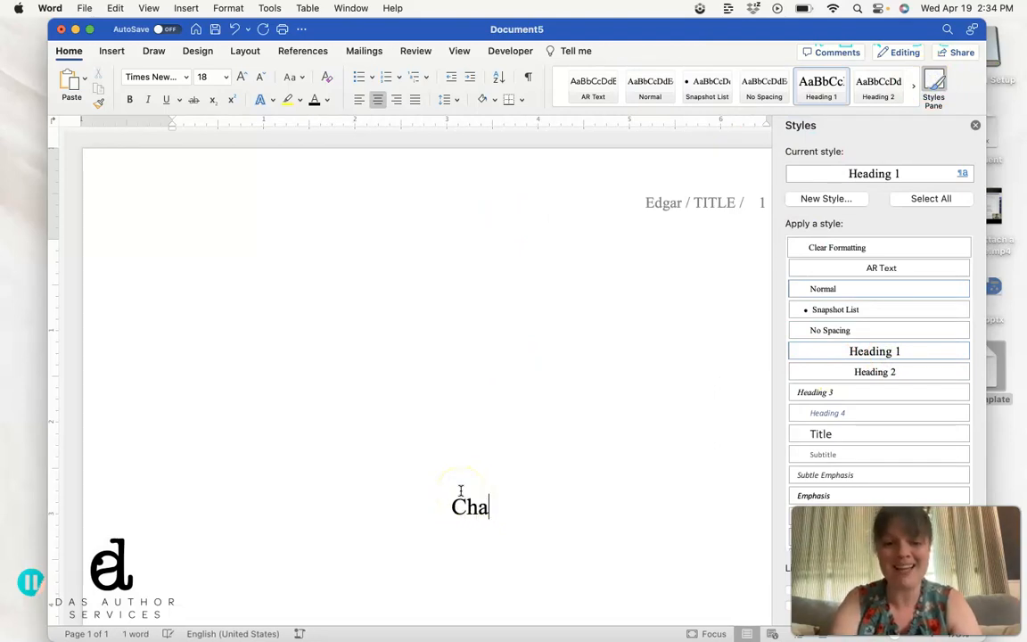
type("pter 1")
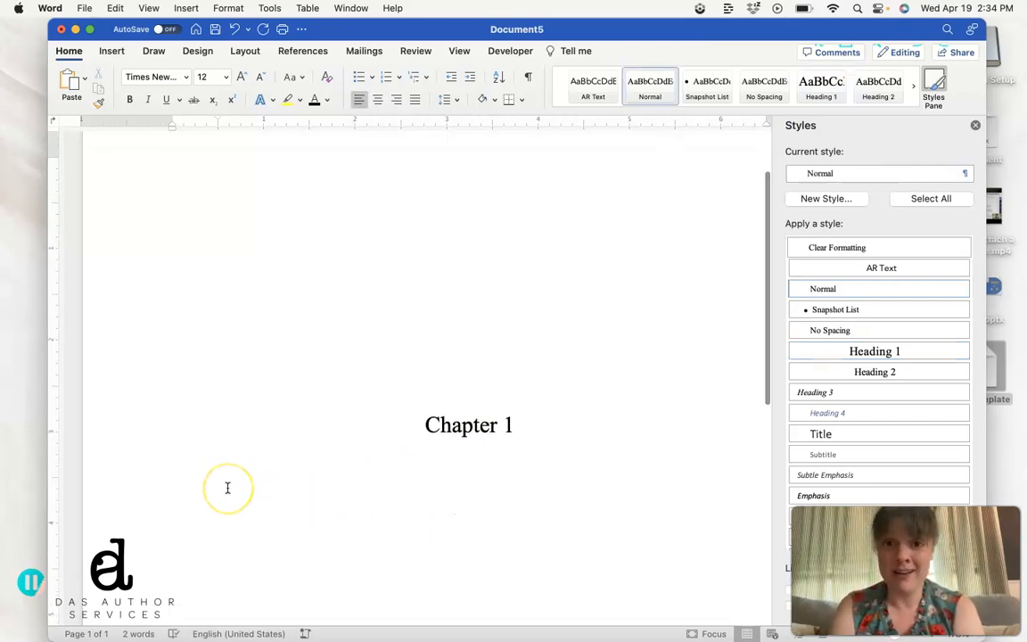
Add a test body paragraph, then a Heading 2 subhead with placeholder text
left_click(219, 473)
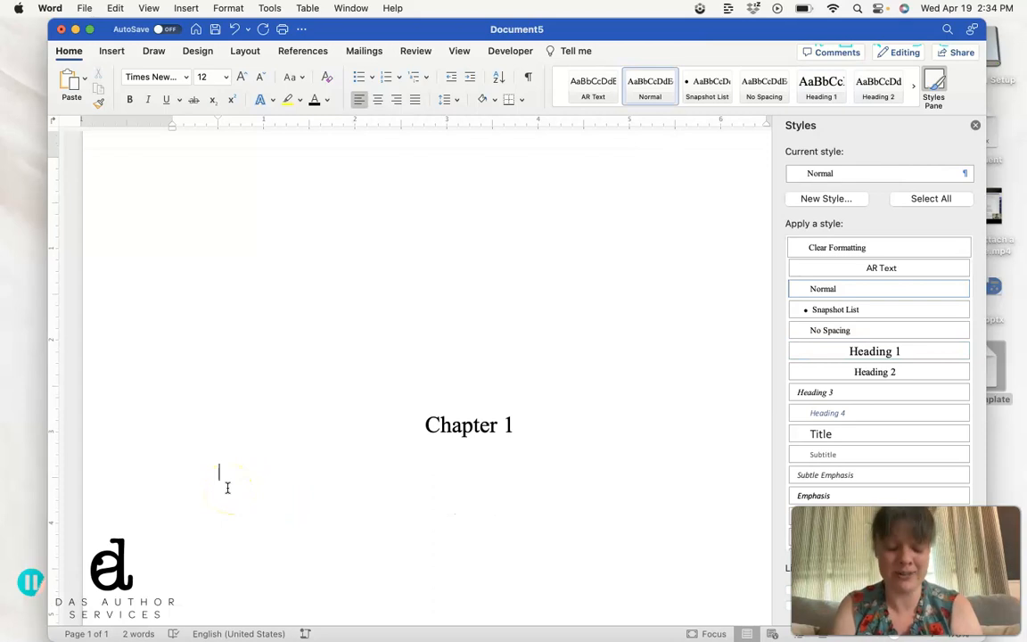
type("alkjdsflkjdslkjg")
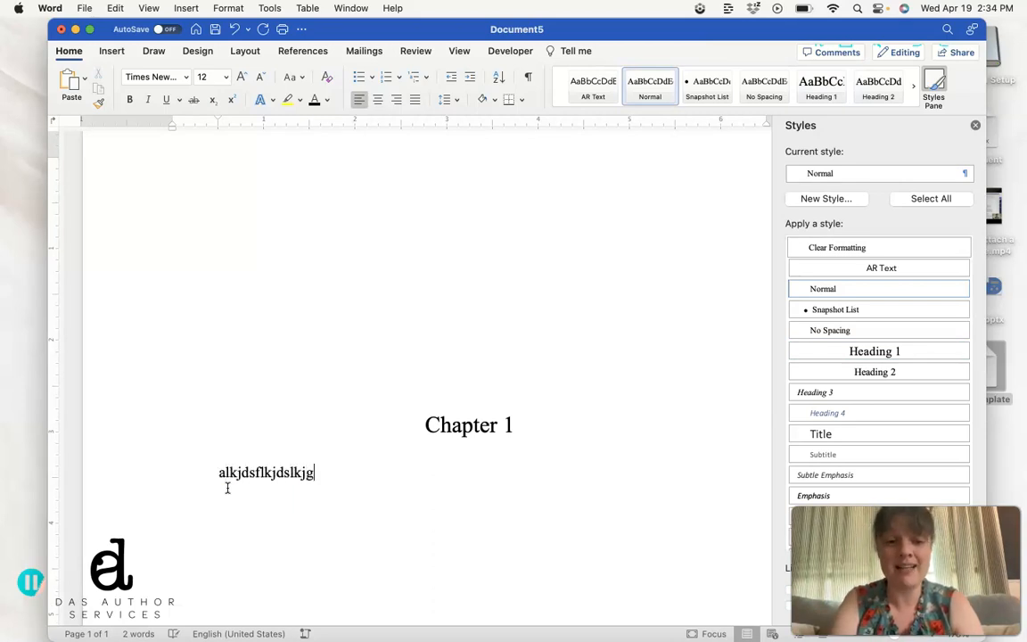
left_click(875, 372)
type("Subhead")
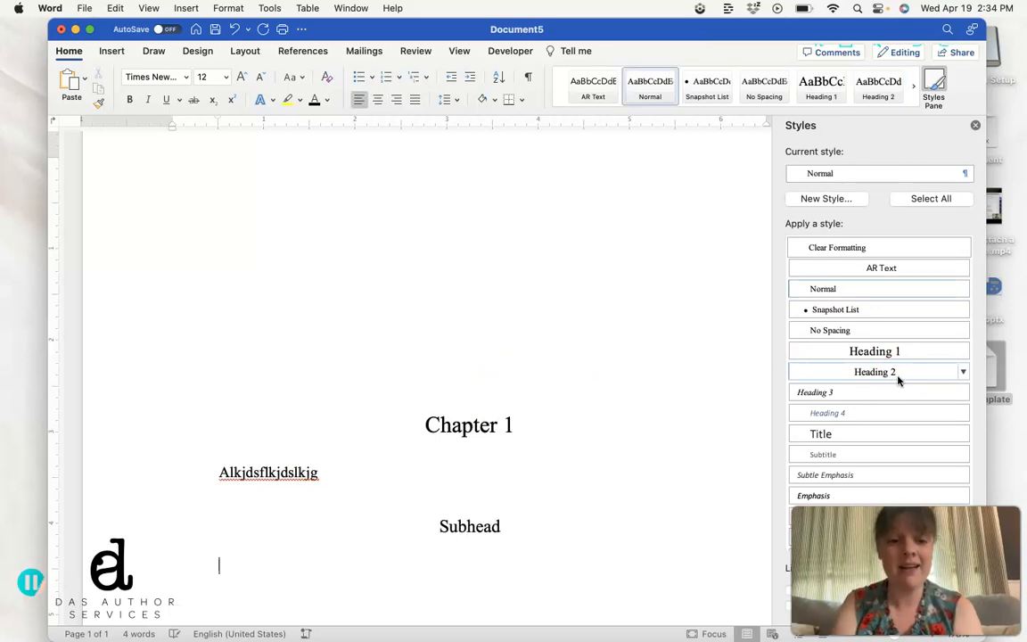
type("lakjslkdjlk")
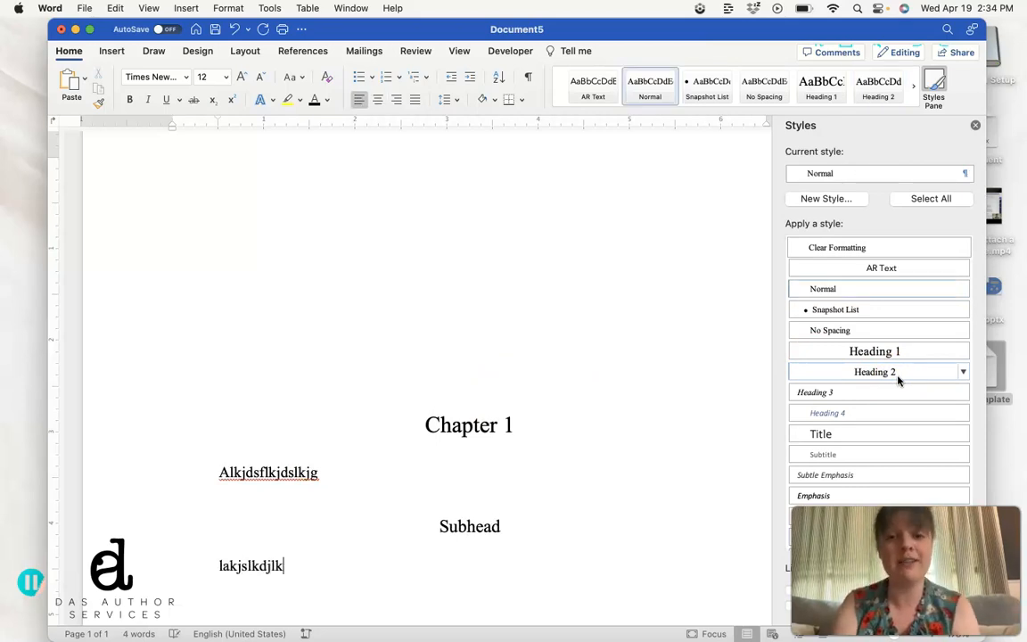
left_click(452, 425)
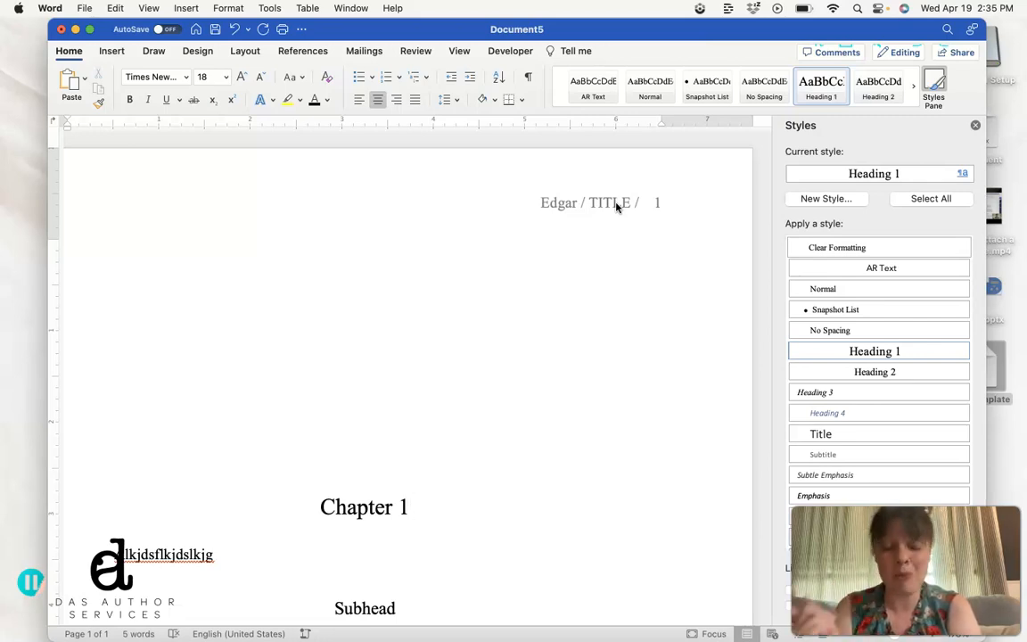
left_click(410, 507)
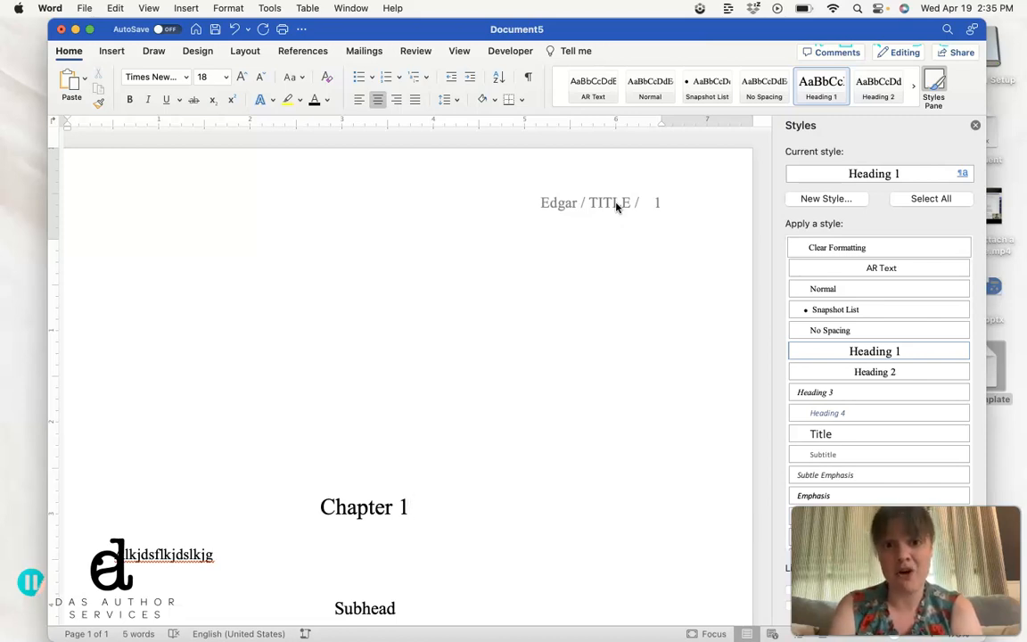
left_click(410, 506)
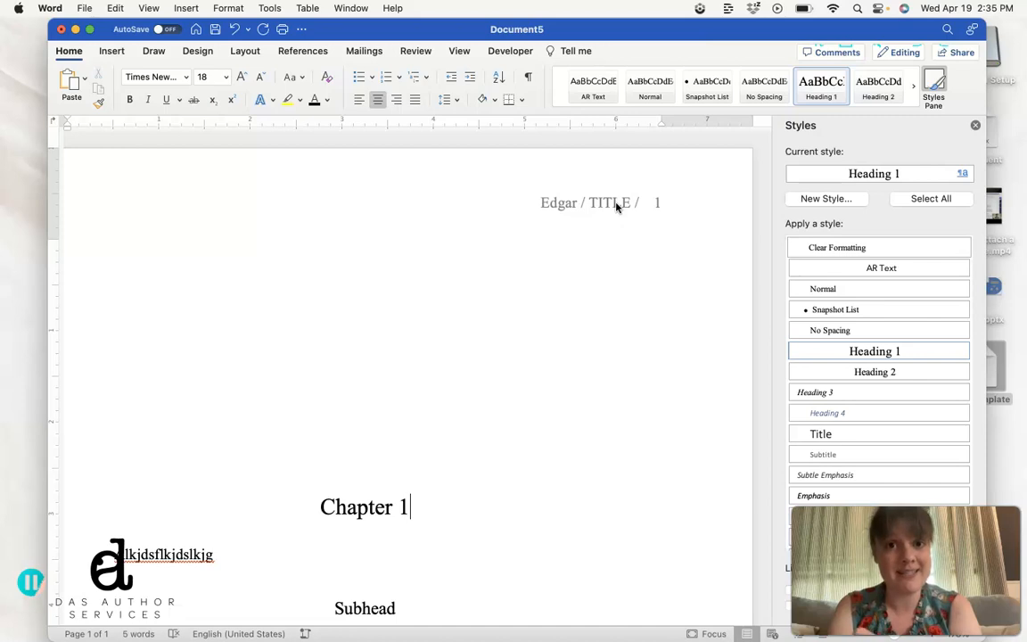
mouse_move(464, 385)
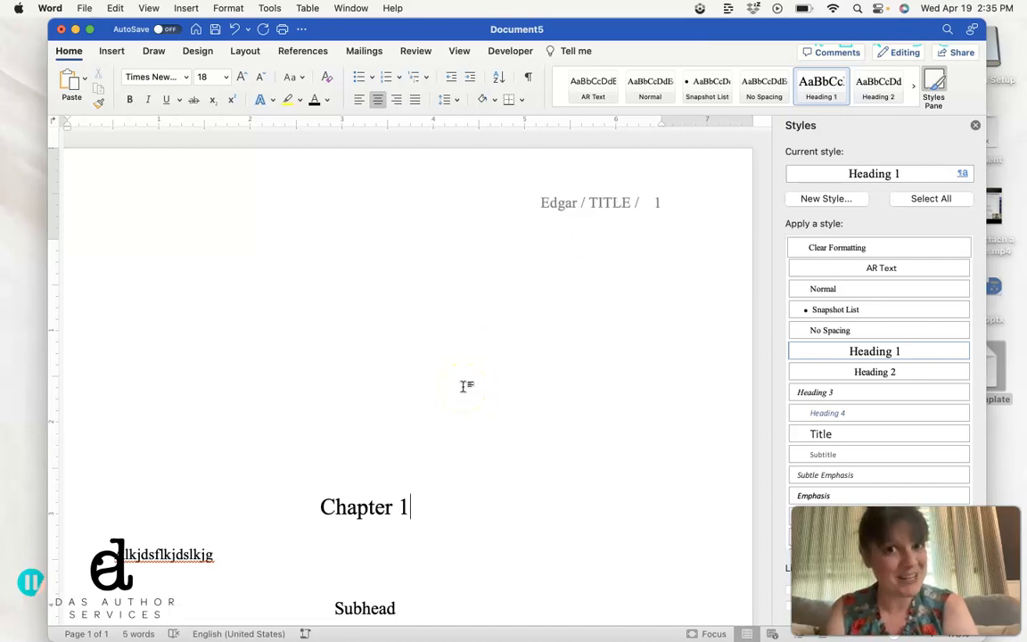
scroll("down", 3)
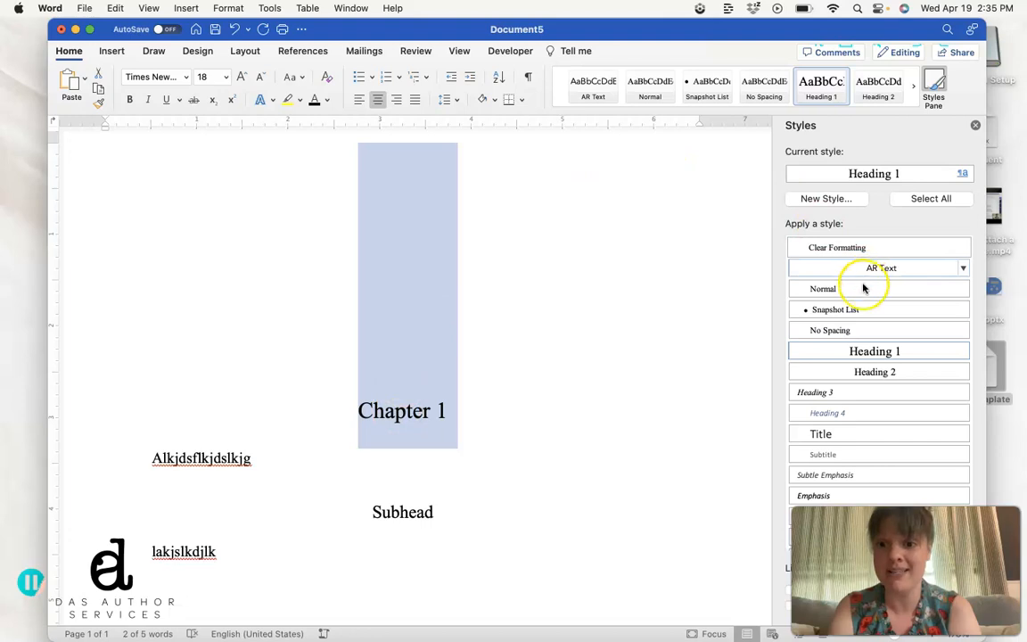
left_click(874, 371)
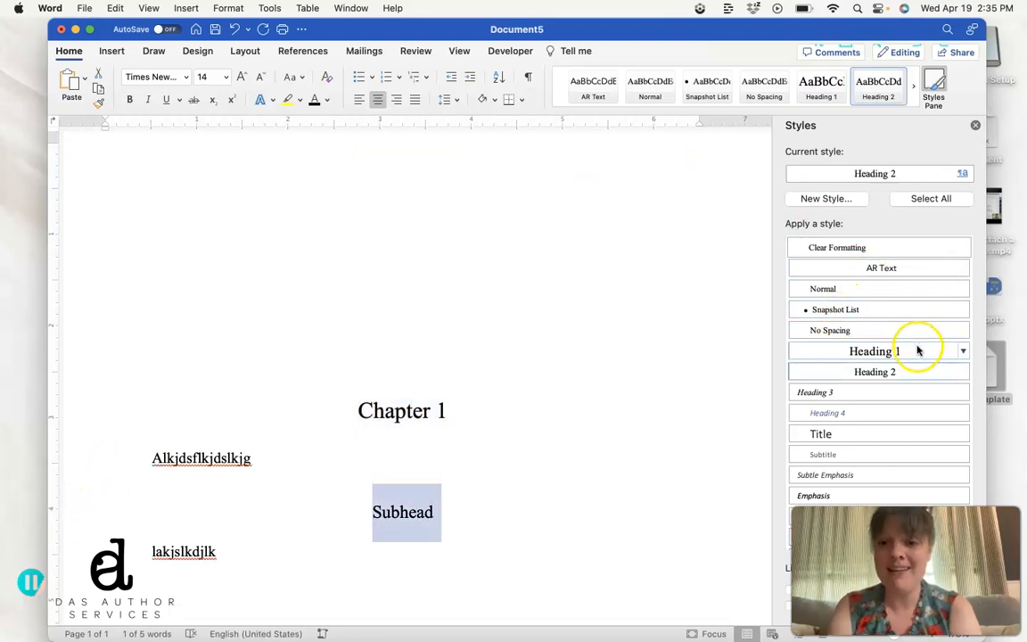